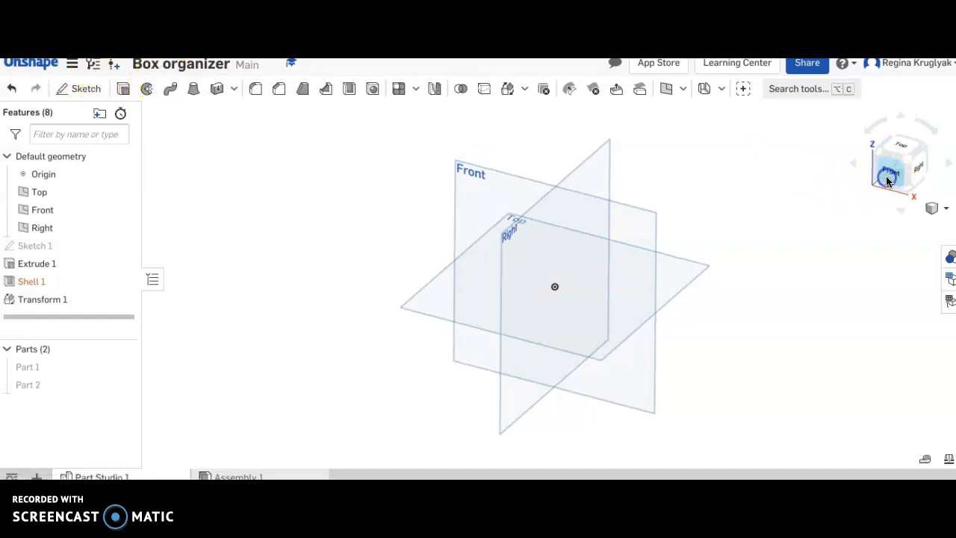
Draw a rectangle on the Front plane and dimension its side to 3 in
left_click(900, 163)
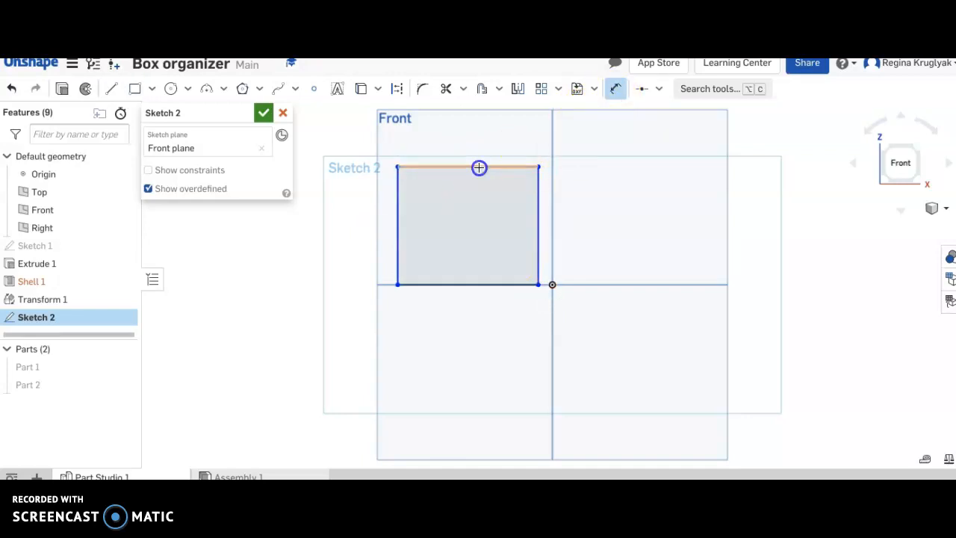
left_click(478, 167)
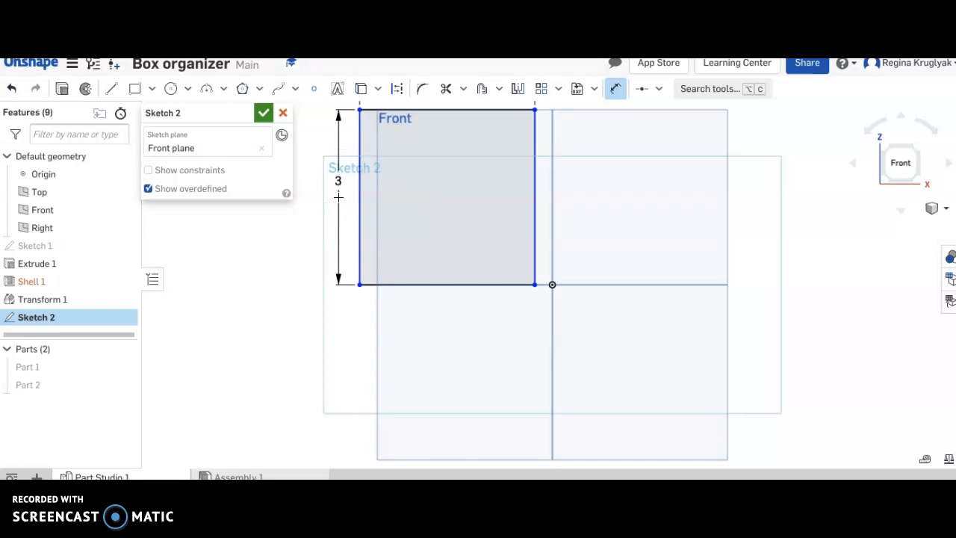
left_click(263, 112)
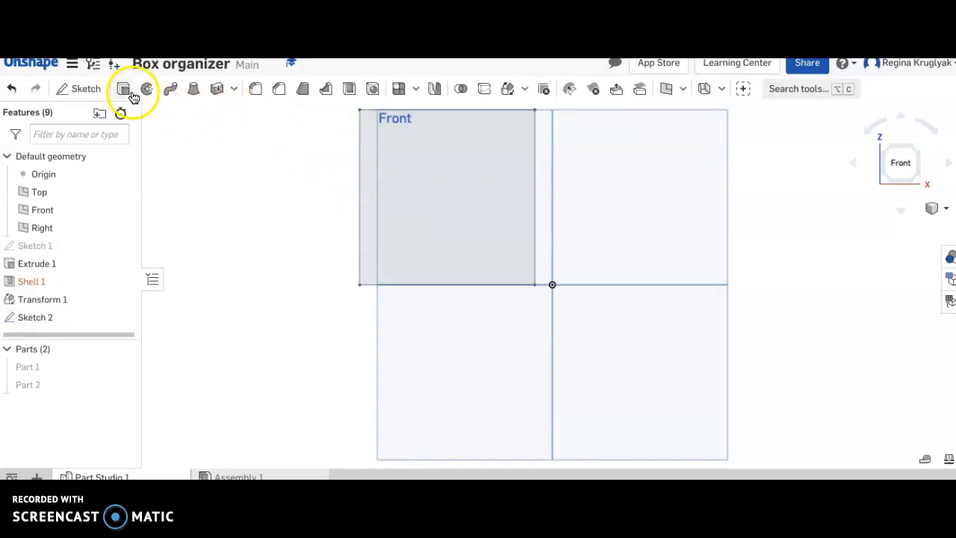
Extrude the 3 by 3 in square sketch face to a depth of 3 in
left_click(124, 88)
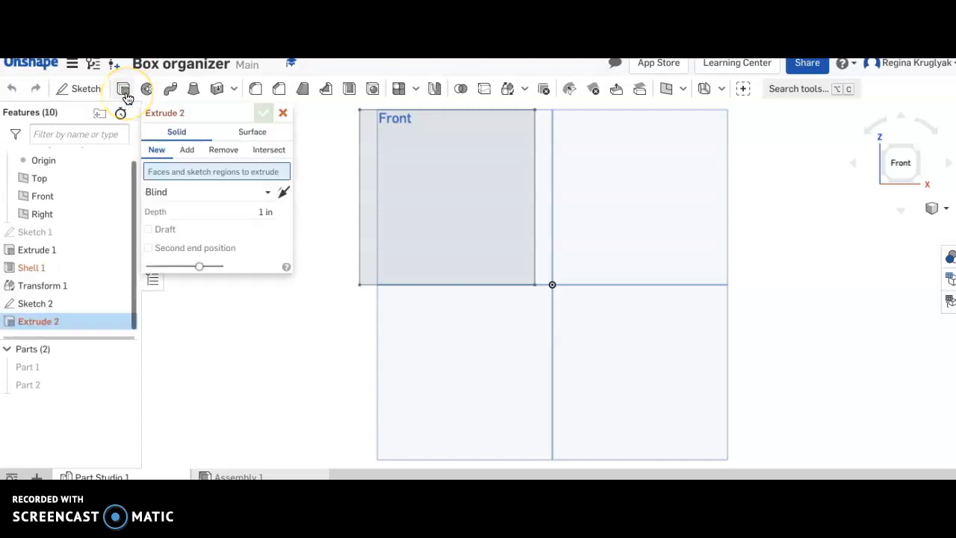
left_click(265, 212)
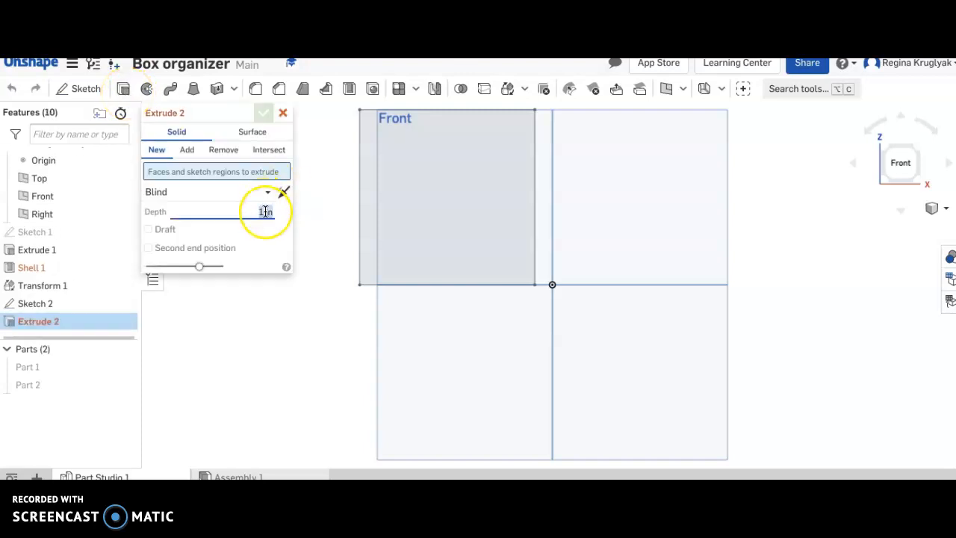
type("3")
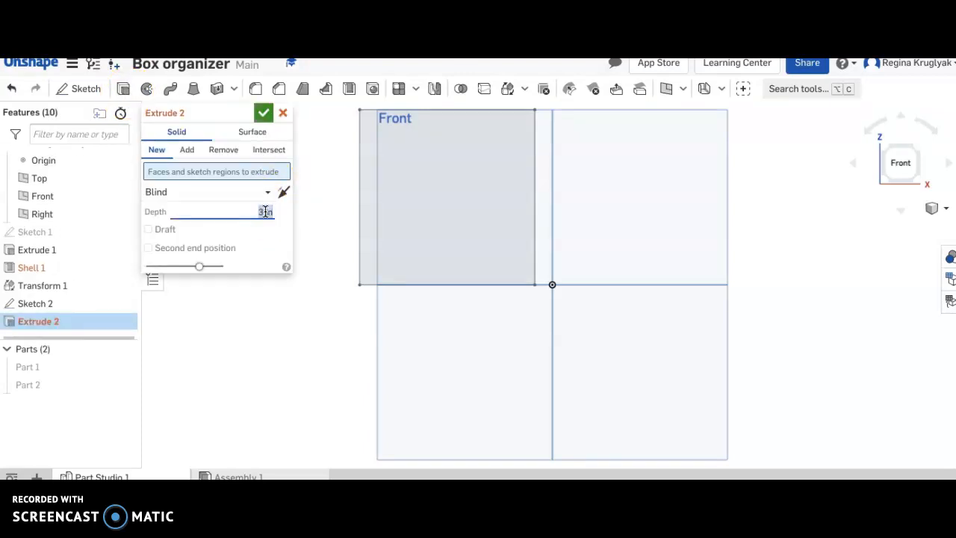
left_click(263, 112)
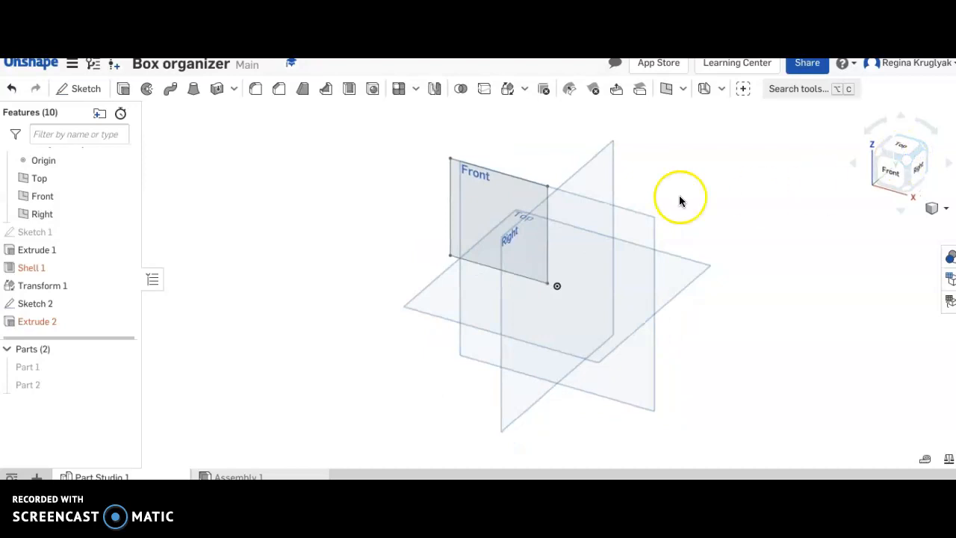
left_click(471, 192)
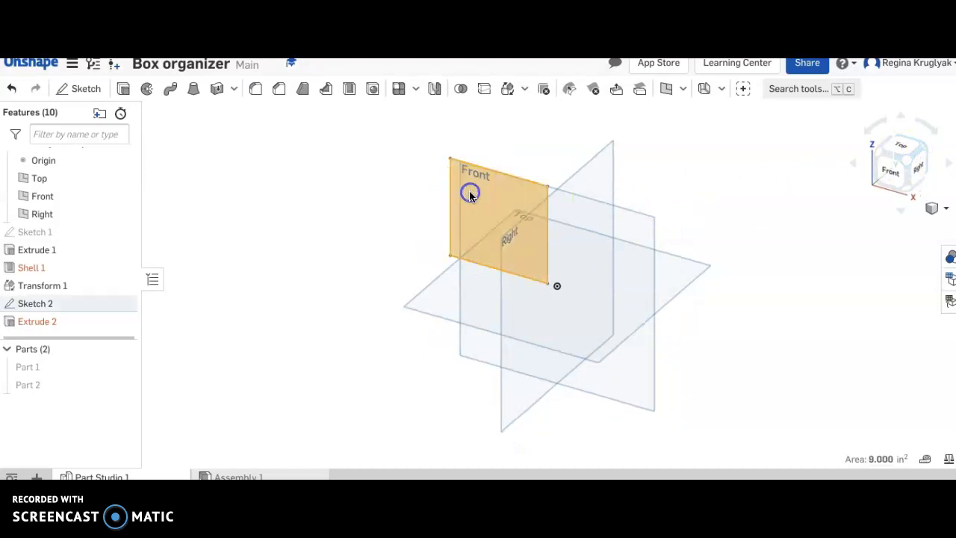
left_click(119, 89)
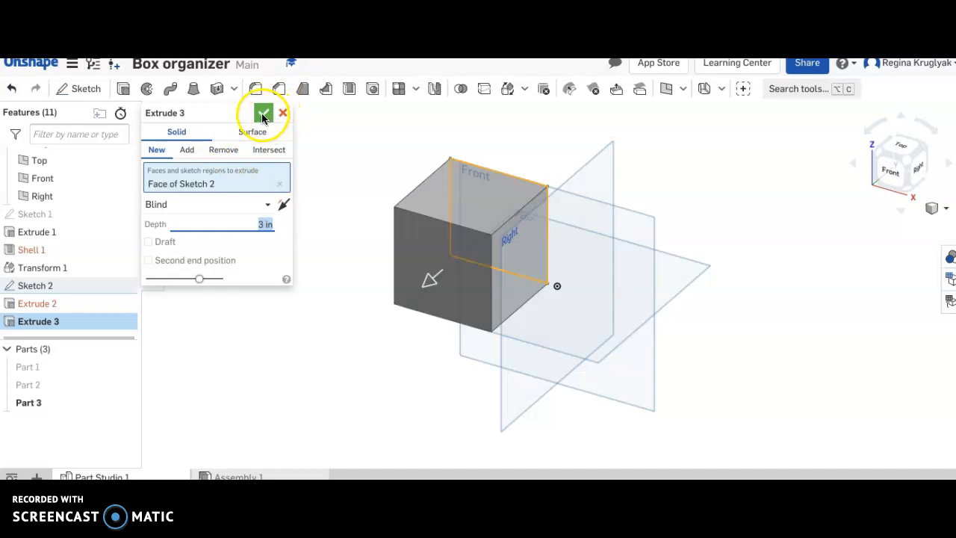
left_click(264, 113)
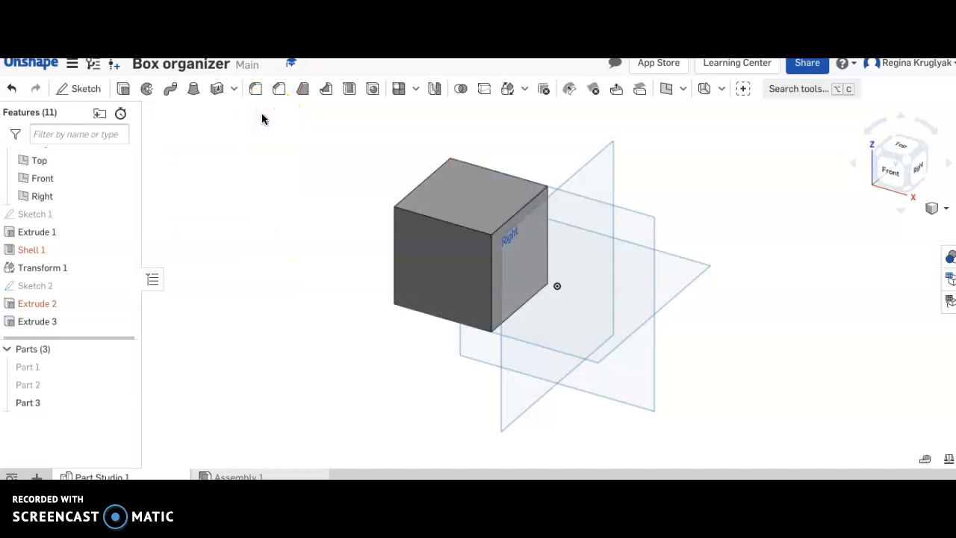
mouse_move(381, 166)
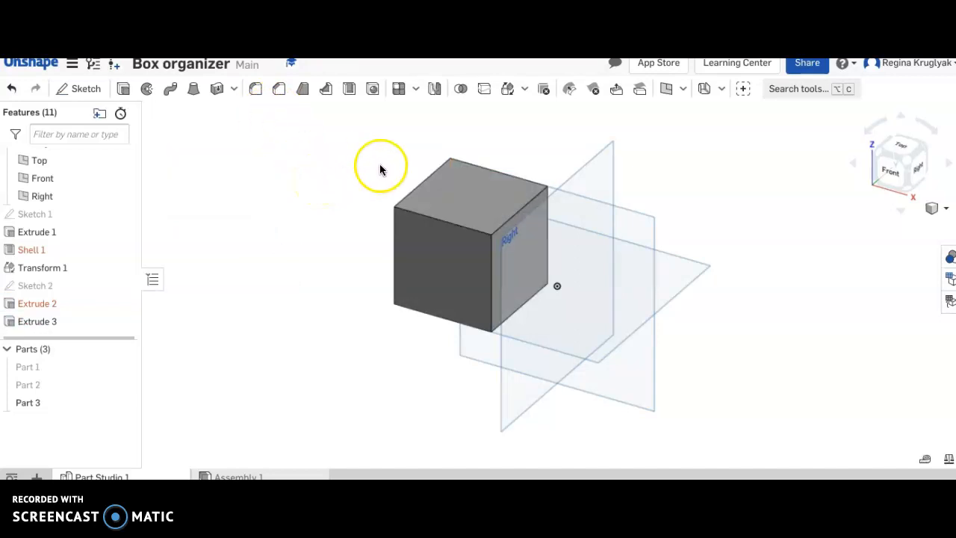
mouse_move(355, 125)
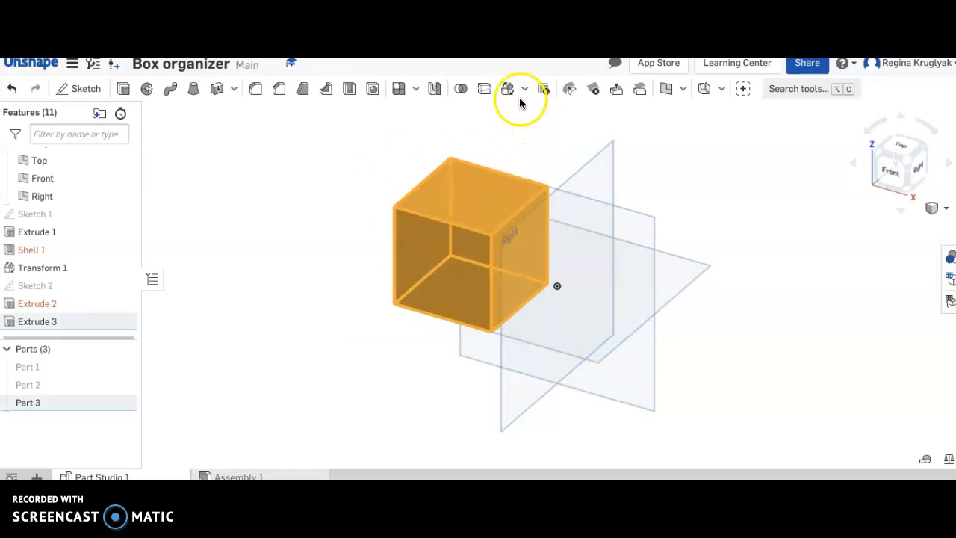
mouse_move(507, 89)
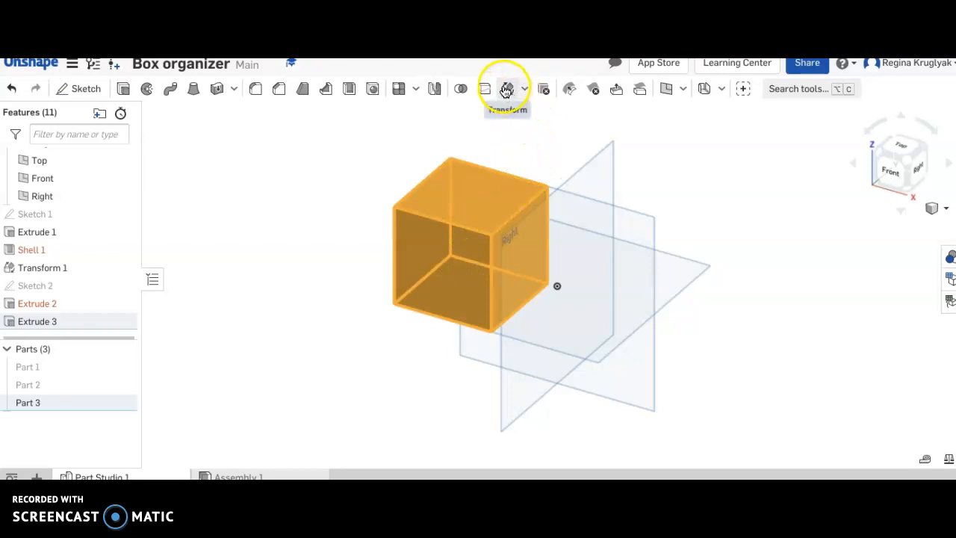
mouse_move(512, 103)
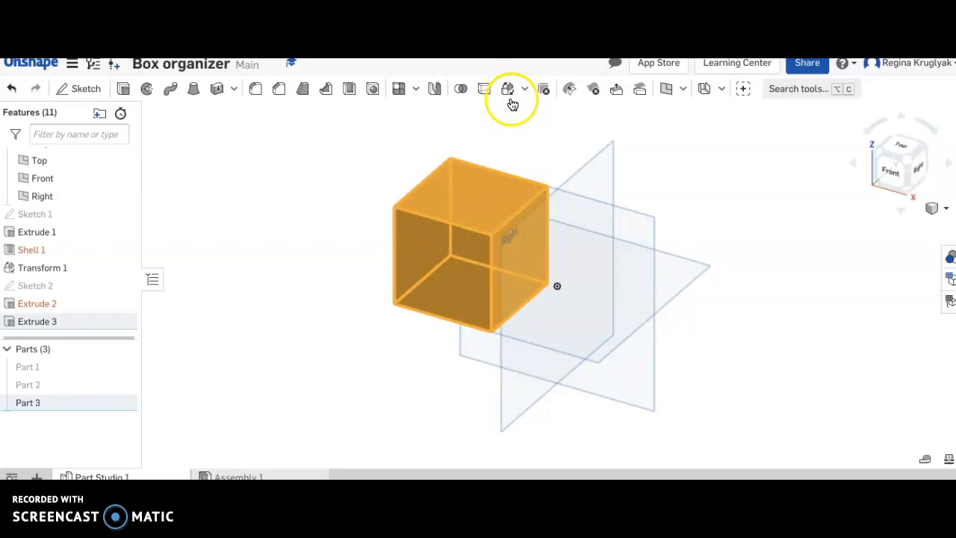
Copy Part 3 using Transform, Translate by XYZ, with X = 4 in, creating Part 4
left_click(514, 89)
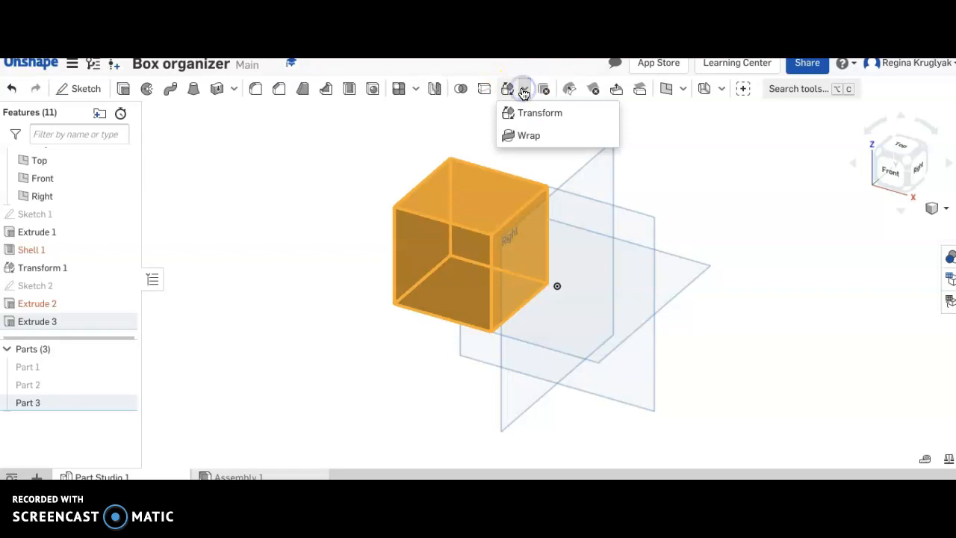
left_click(540, 113)
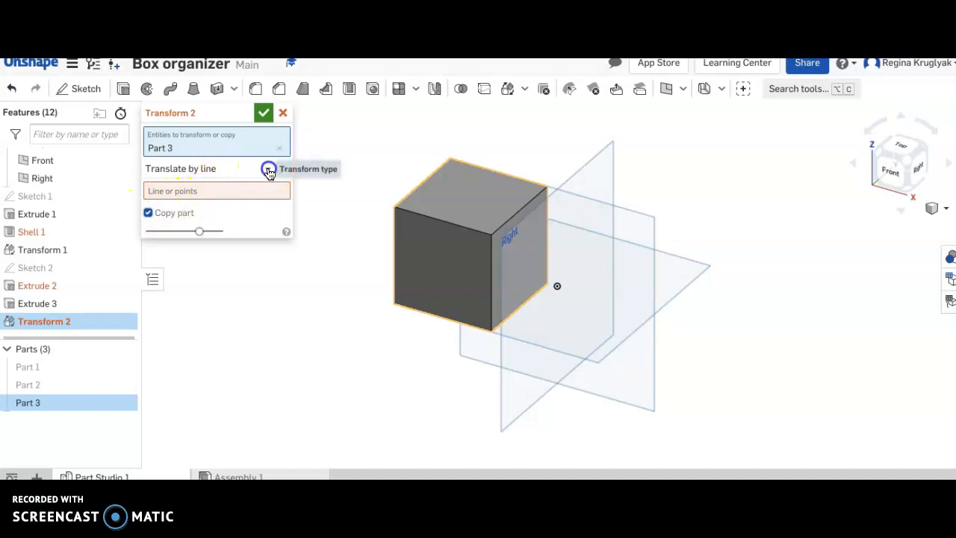
left_click(267, 168)
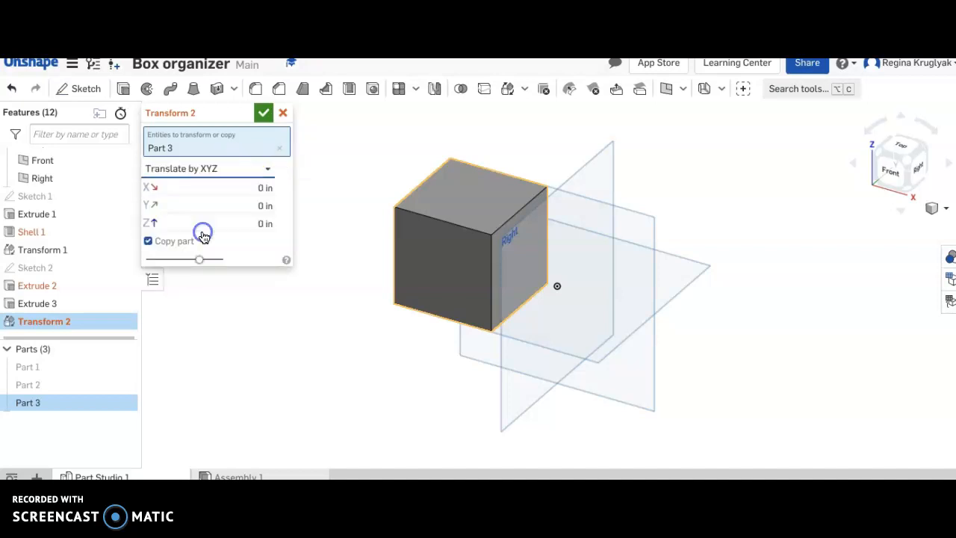
left_click(148, 240)
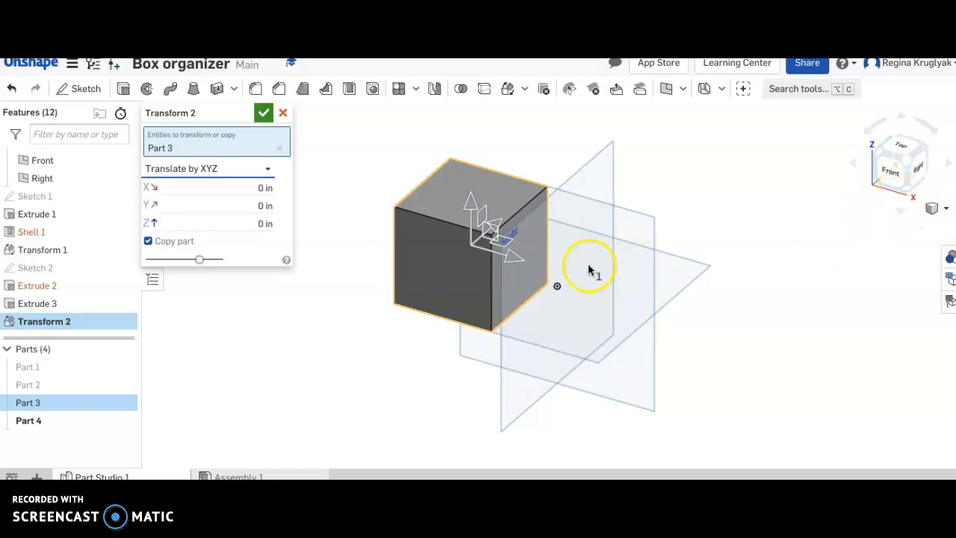
mouse_move(603, 308)
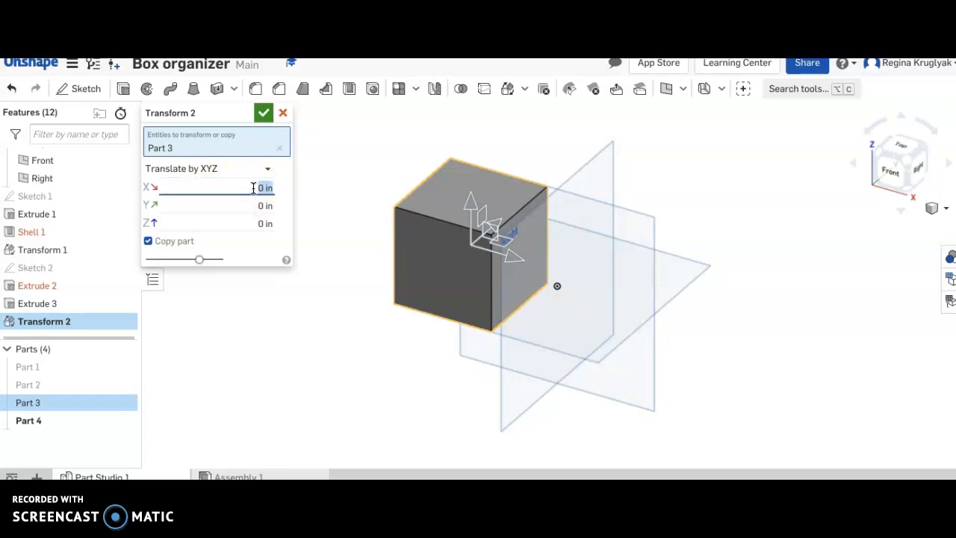
type("4")
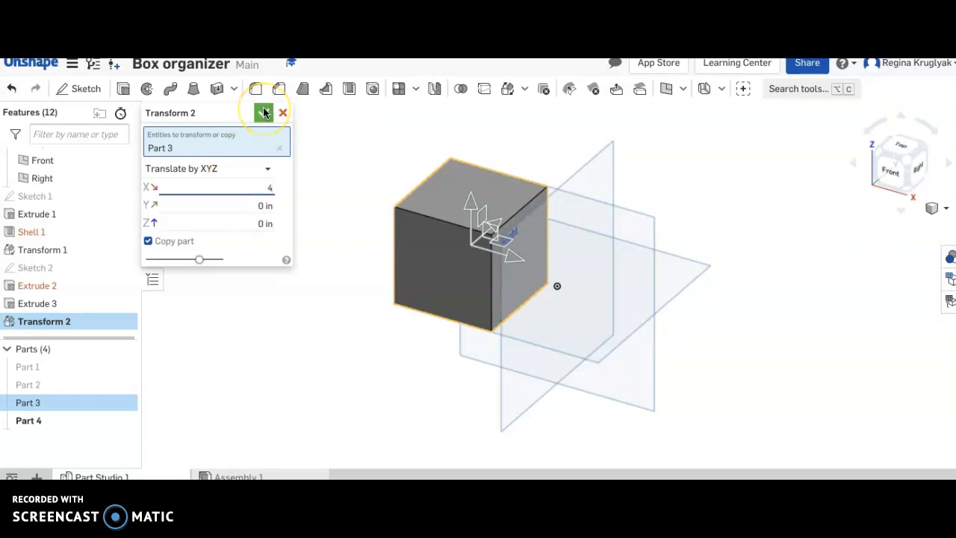
left_click(217, 188)
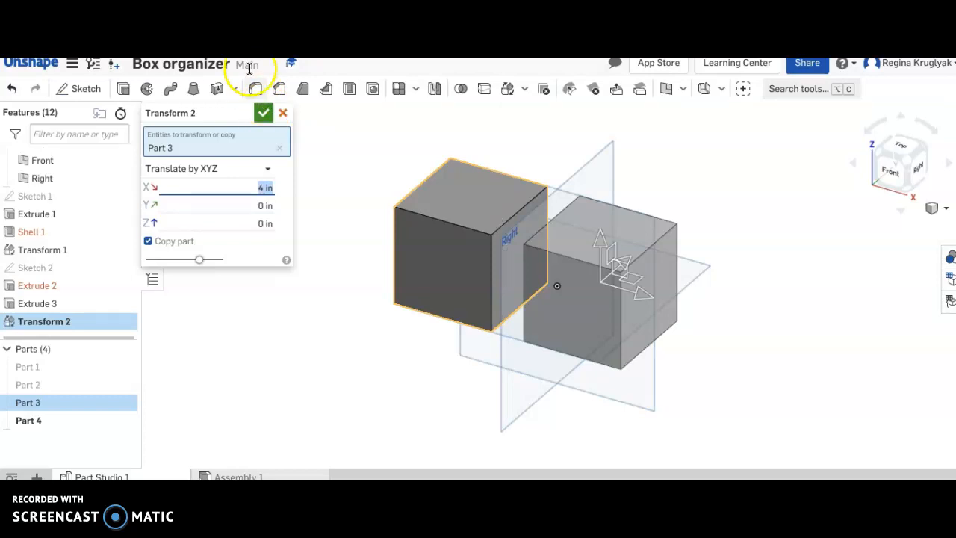
left_click(263, 112)
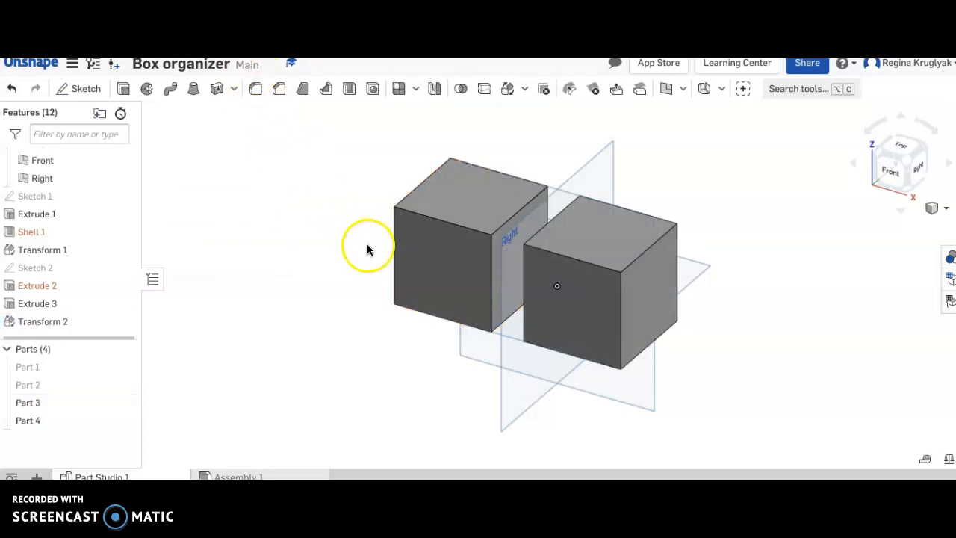
left_click(441, 273)
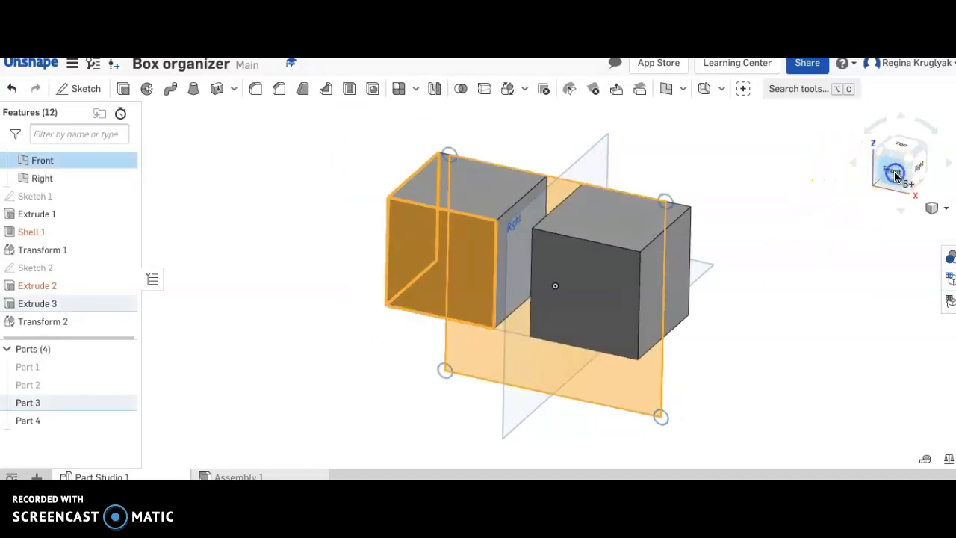
left_click(896, 172)
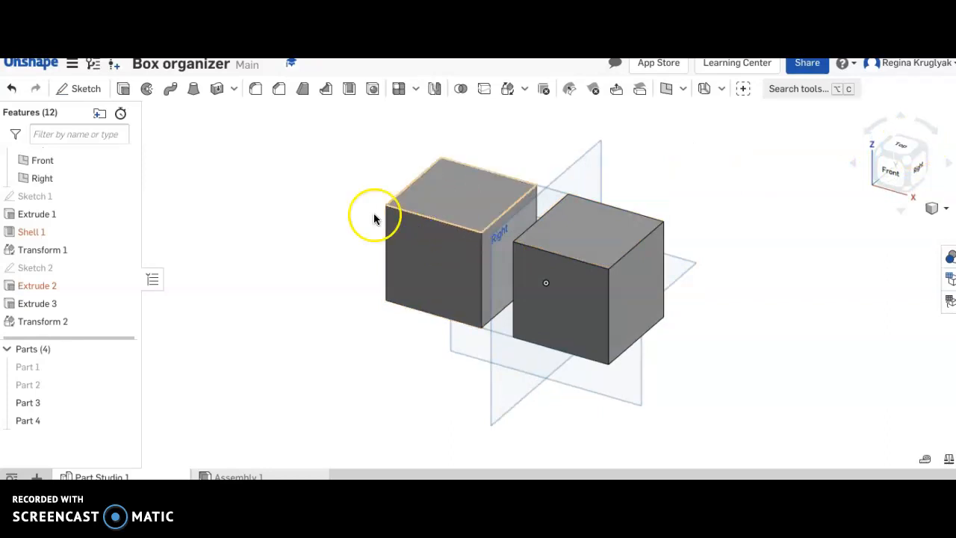
mouse_move(66, 303)
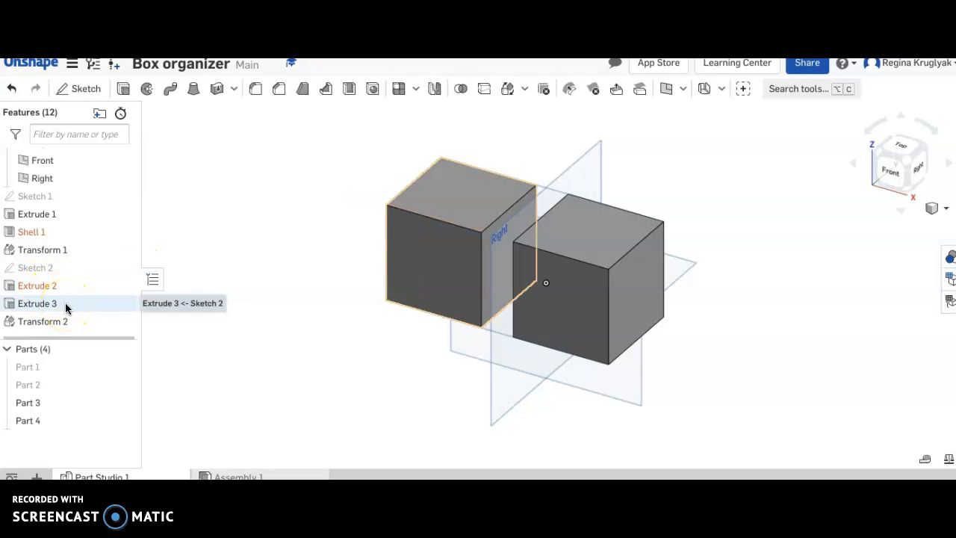
right_click(37, 303)
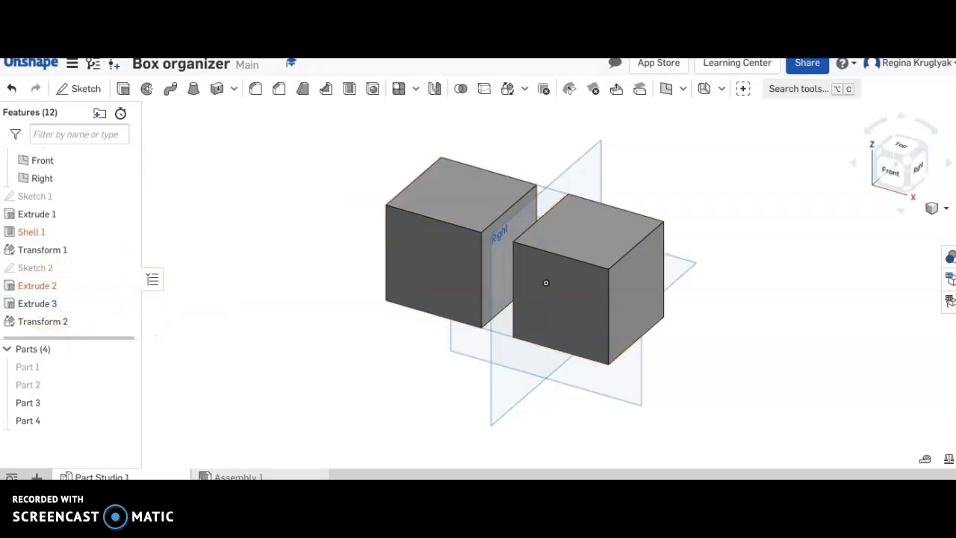
left_click(896, 166)
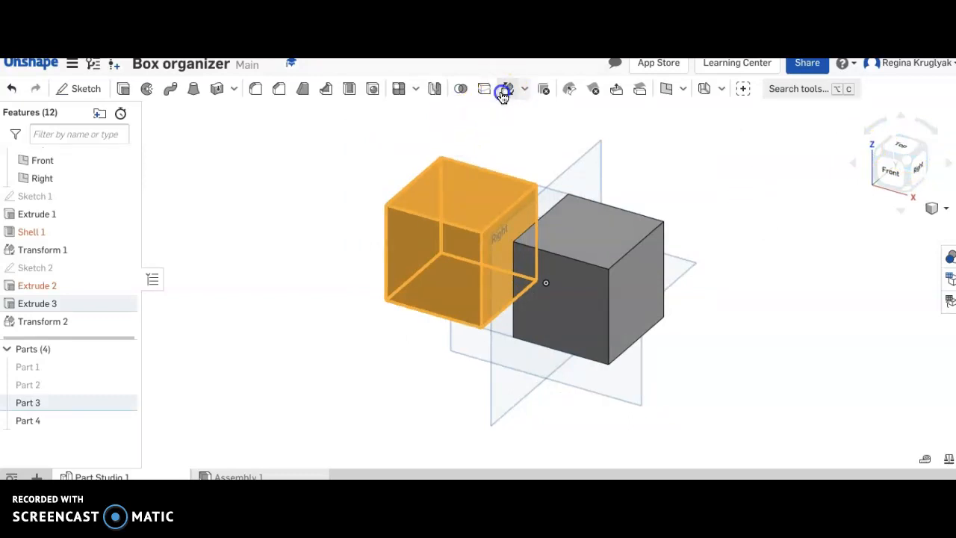
Copy Part 3 using Translate by XYZ with X = -4 in, creating Part 5
left_click(506, 89)
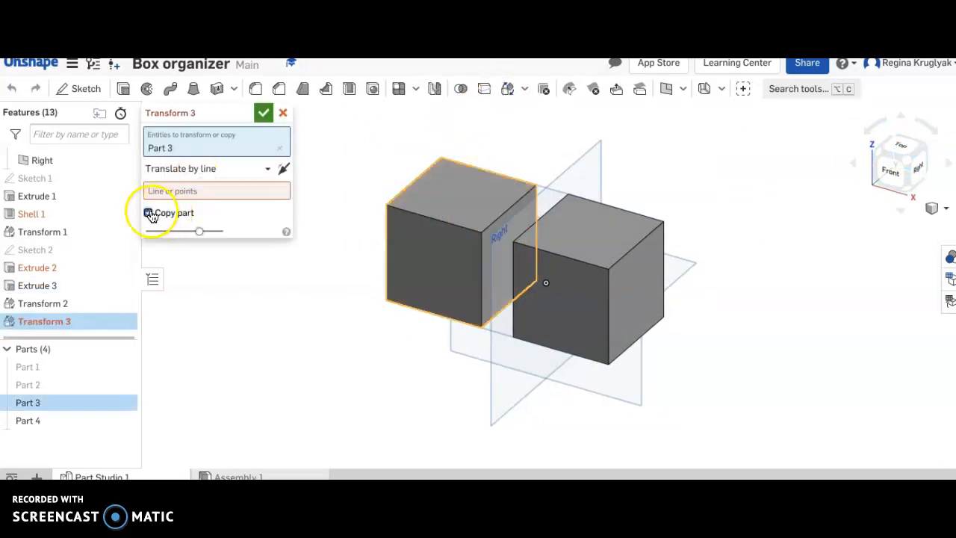
left_click(267, 168)
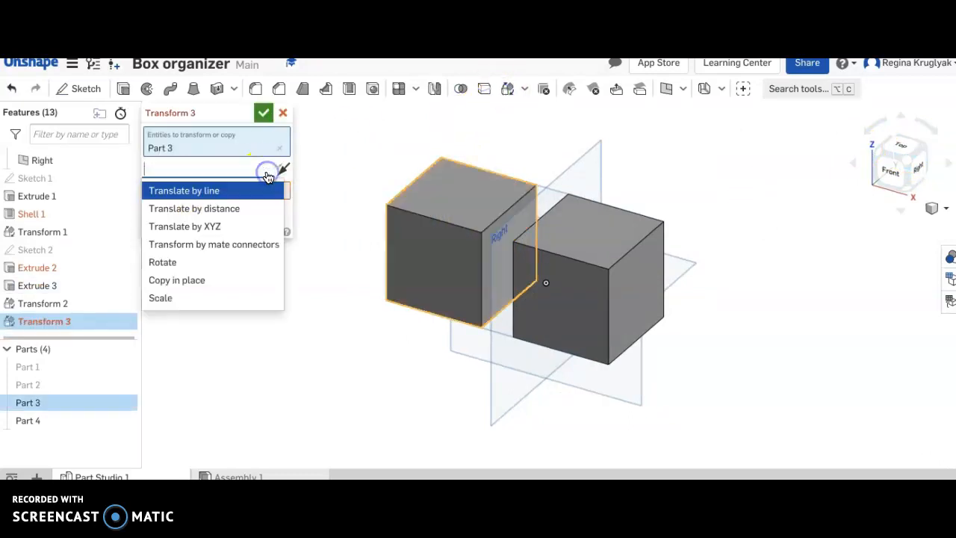
left_click(184, 226)
type("-4")
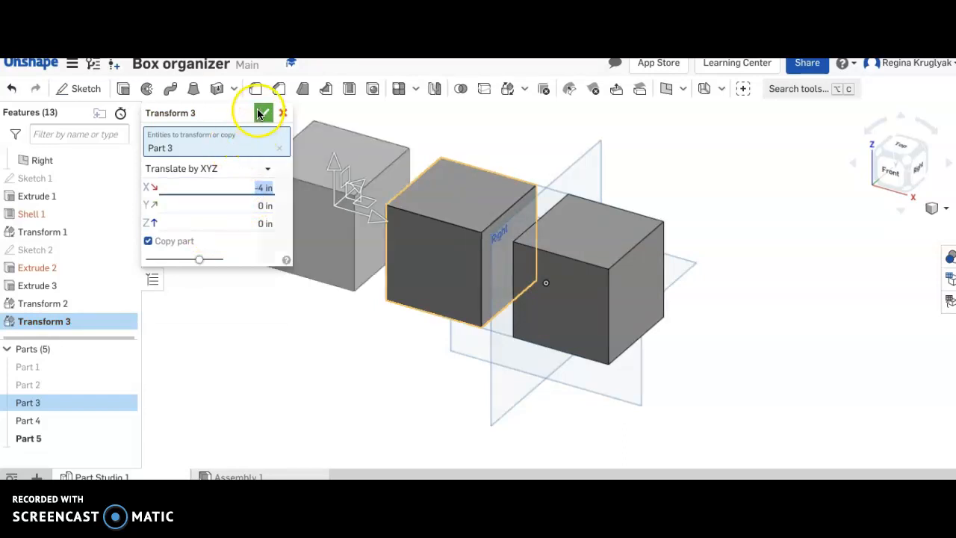
left_click(263, 113)
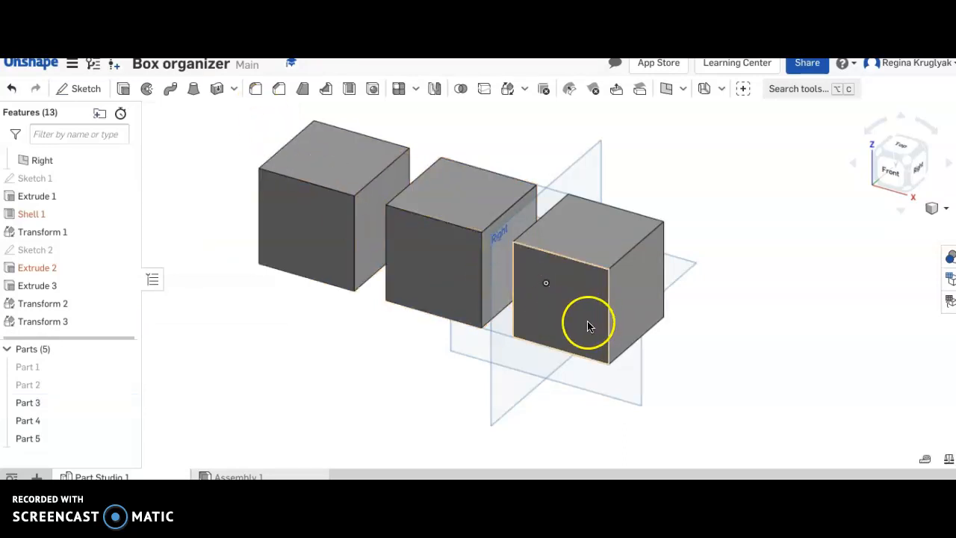
mouse_move(301, 272)
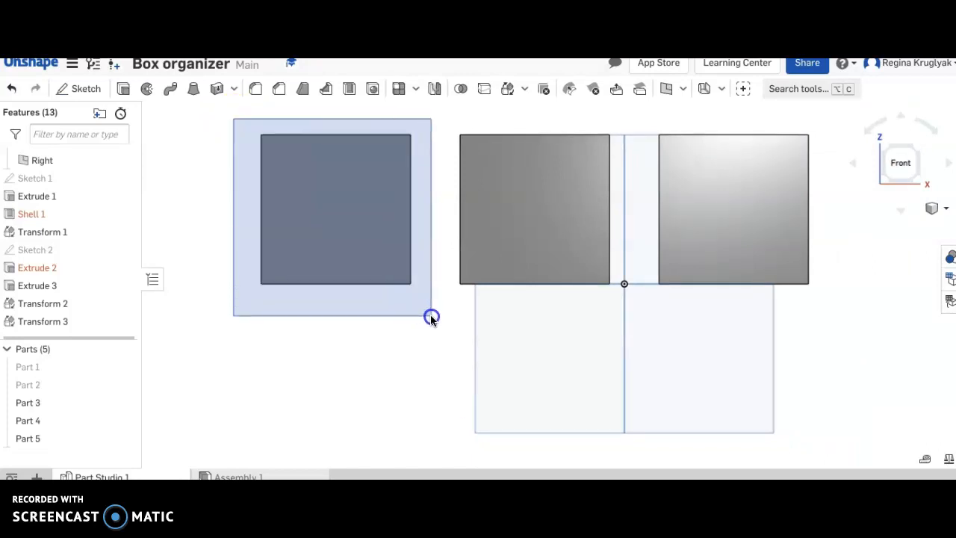
Translate Part 5 by X = 1 in, without copying, so it touches the middle cube
left_click(336, 209)
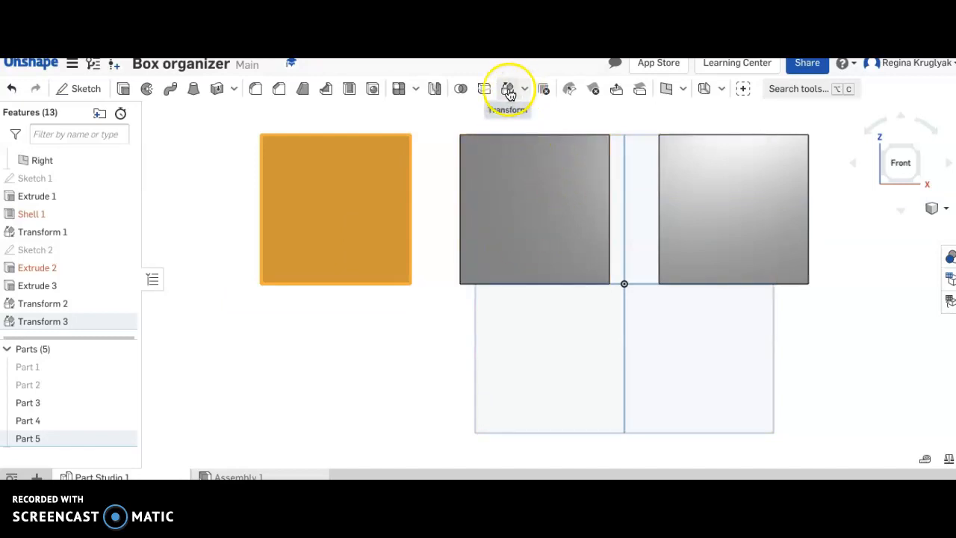
left_click(509, 89)
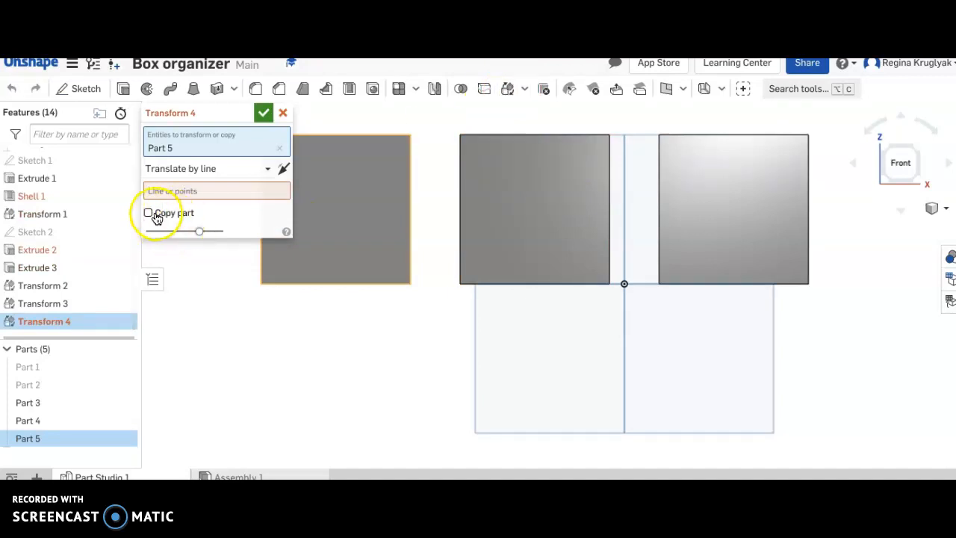
left_click(267, 168)
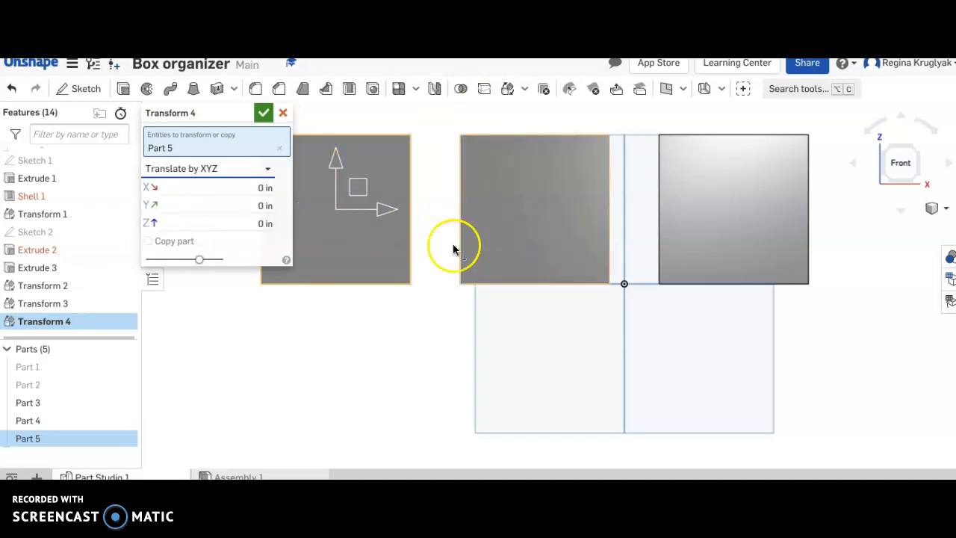
mouse_move(314, 229)
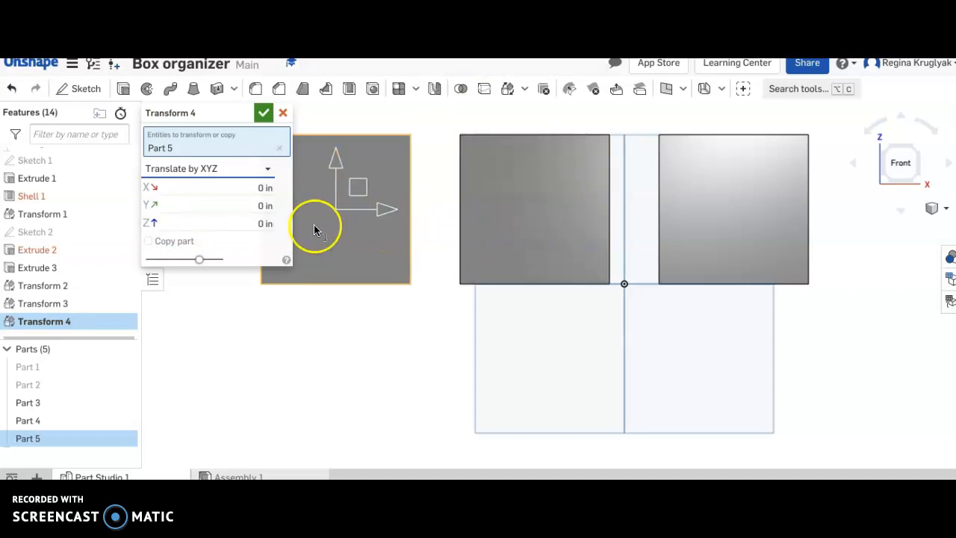
left_click(265, 187)
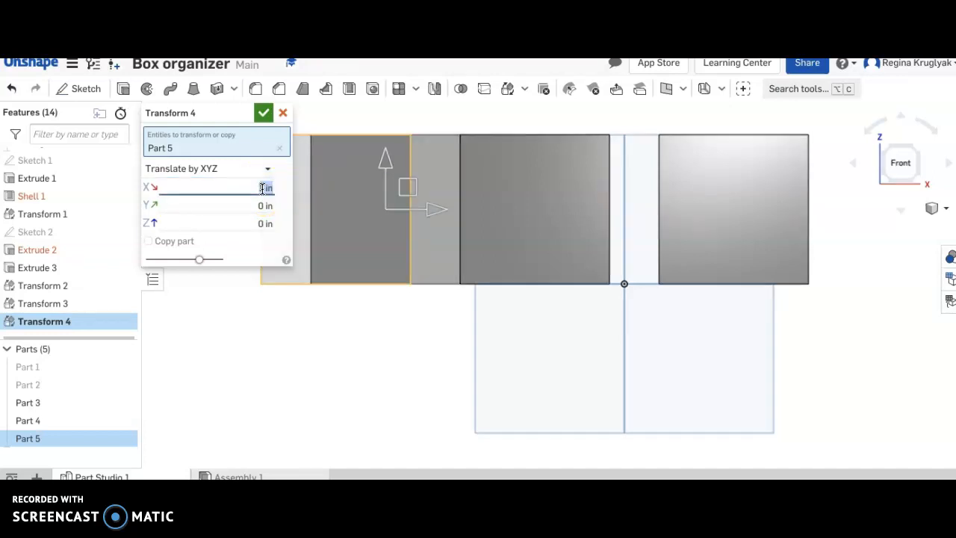
type("1")
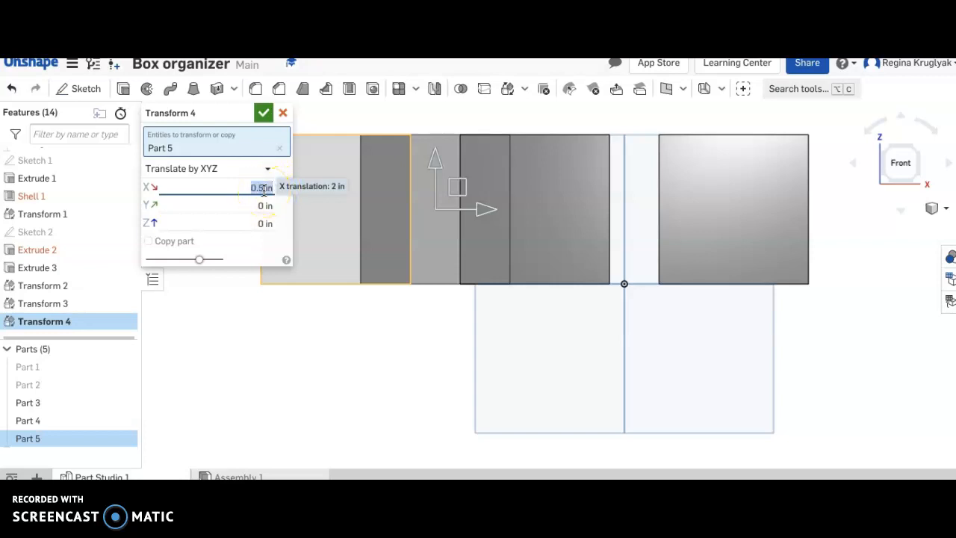
type("0.5")
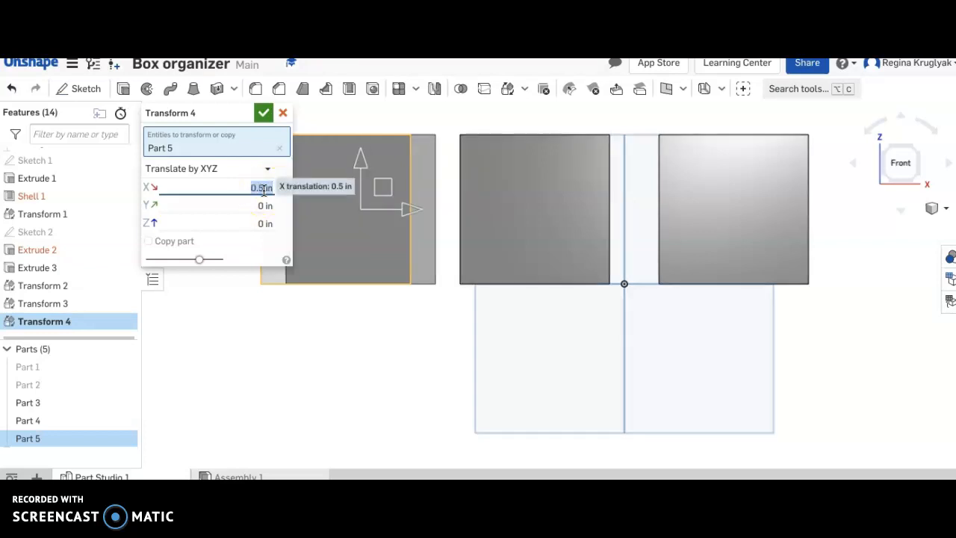
type("0")
type("1")
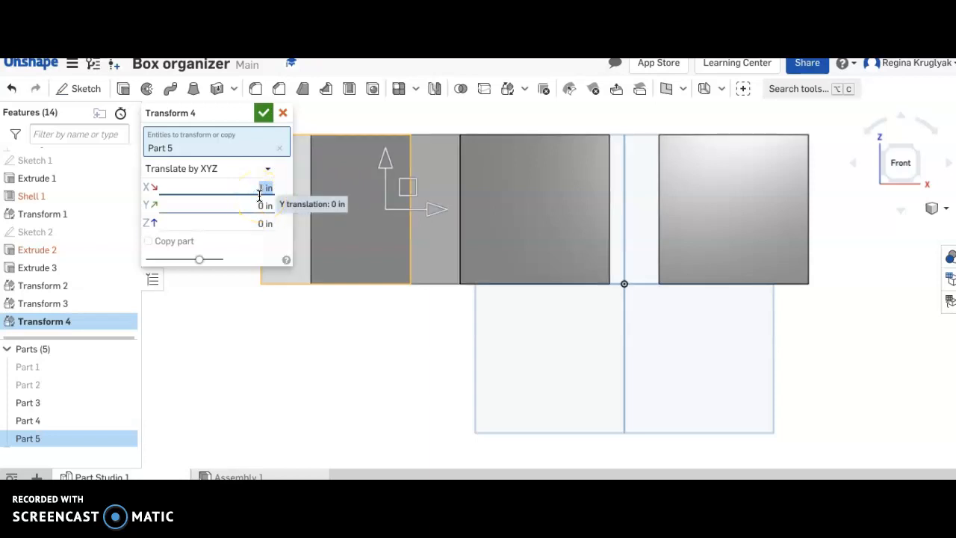
left_click(263, 112)
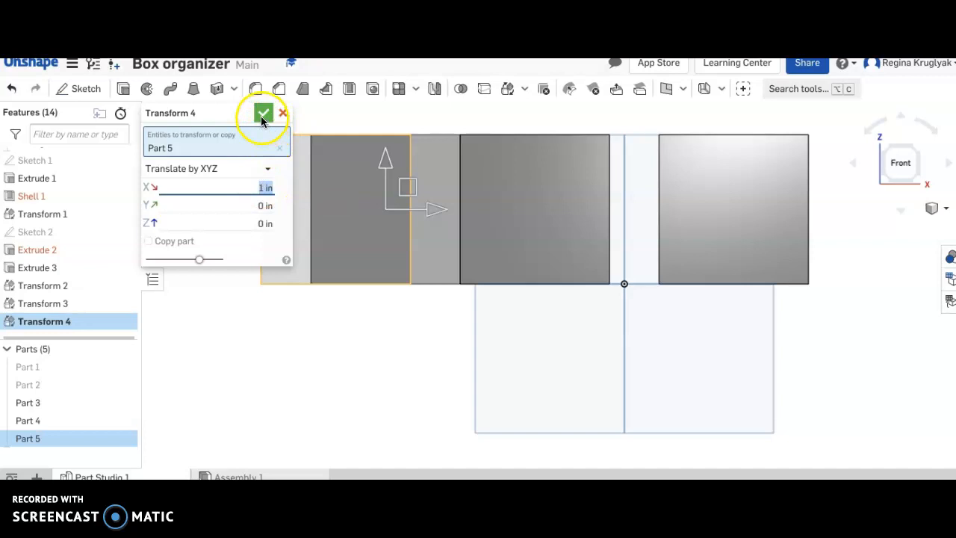
left_click(263, 112)
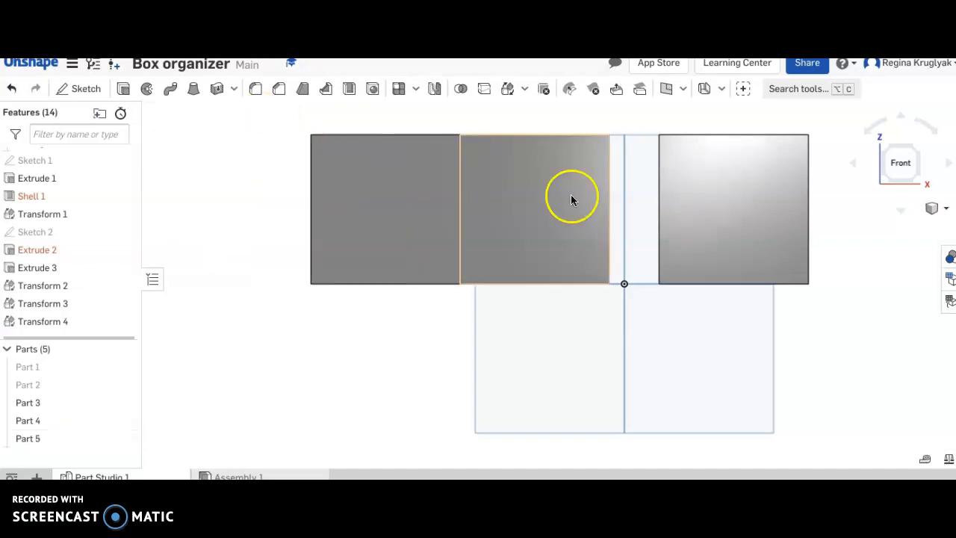
Translate Part 4 1 inch back along X so it is flush against the original cube
left_click(686, 225)
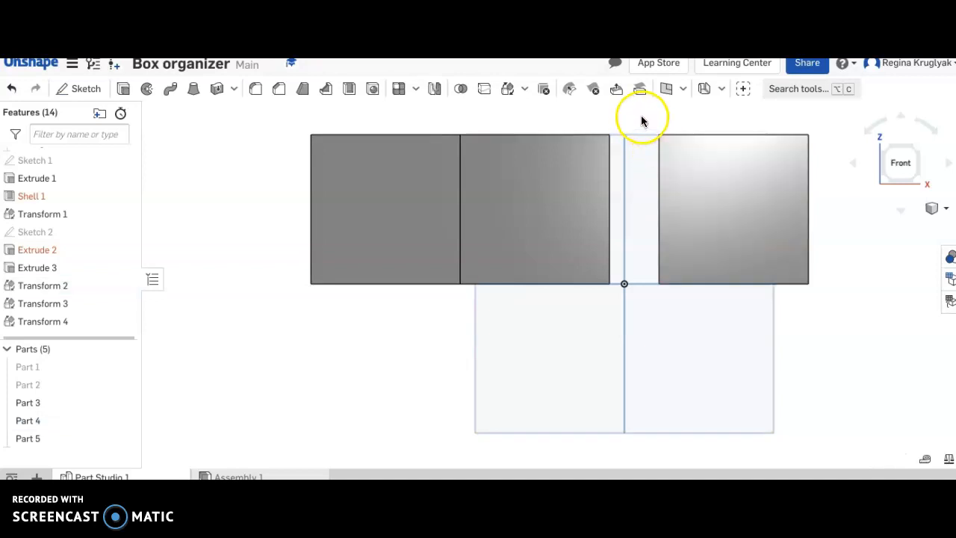
left_click(733, 209)
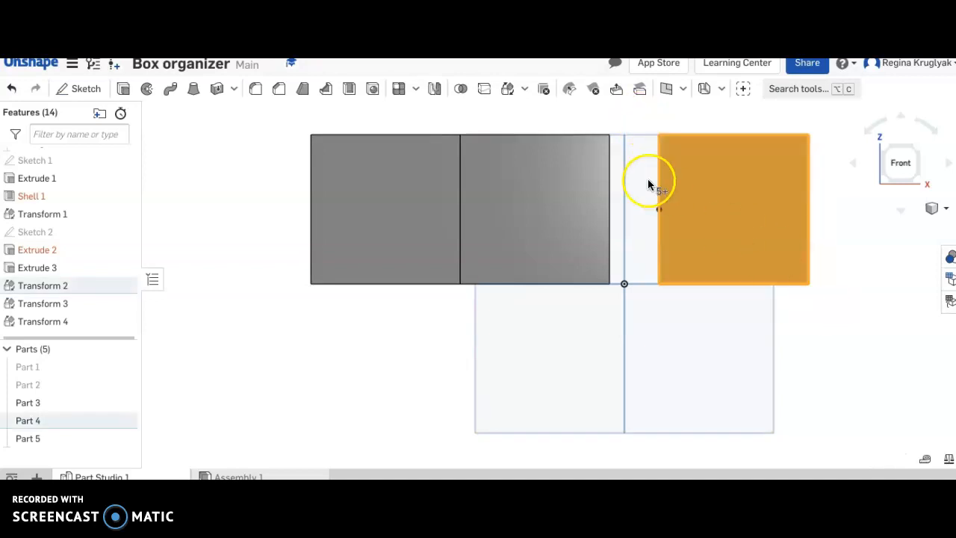
left_click(508, 88)
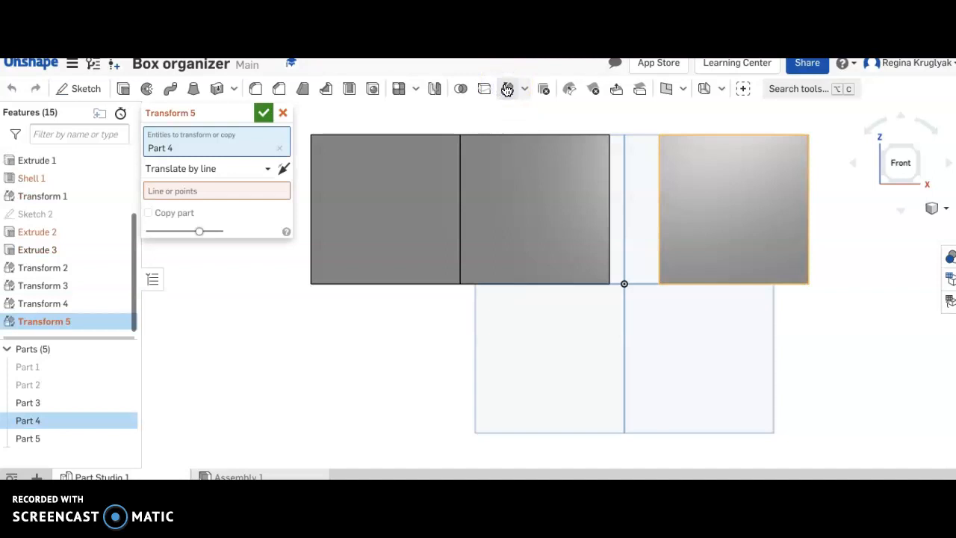
left_click(209, 168)
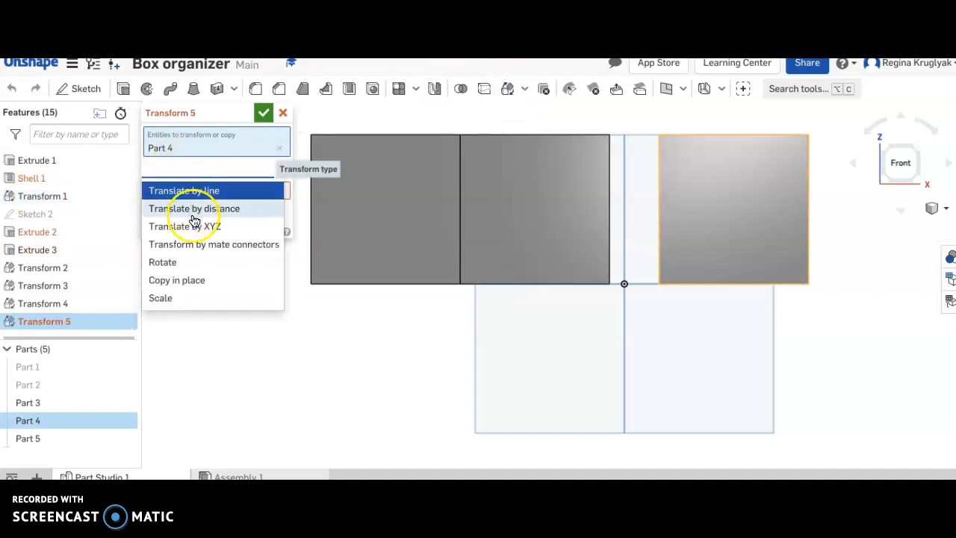
left_click(185, 225)
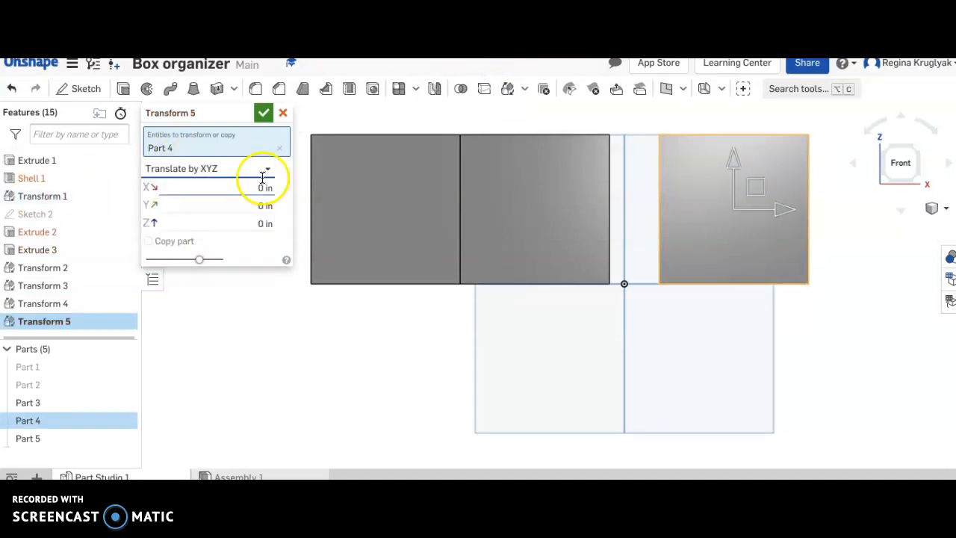
left_click(224, 187)
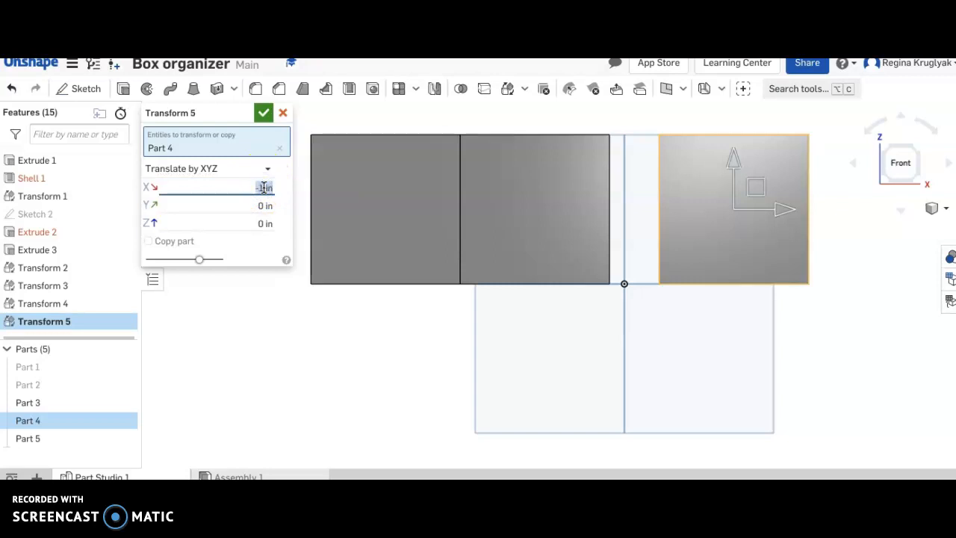
left_click(263, 112)
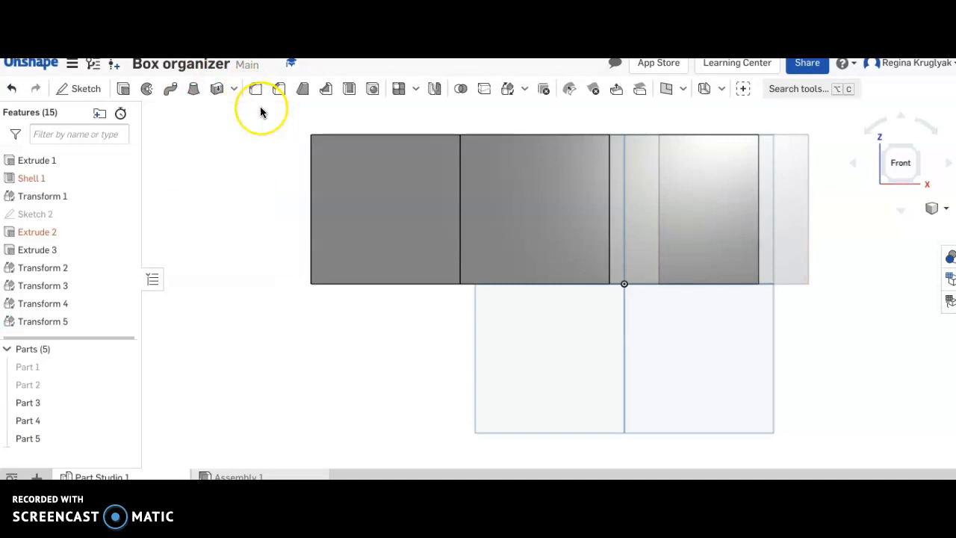
left_click(385, 210)
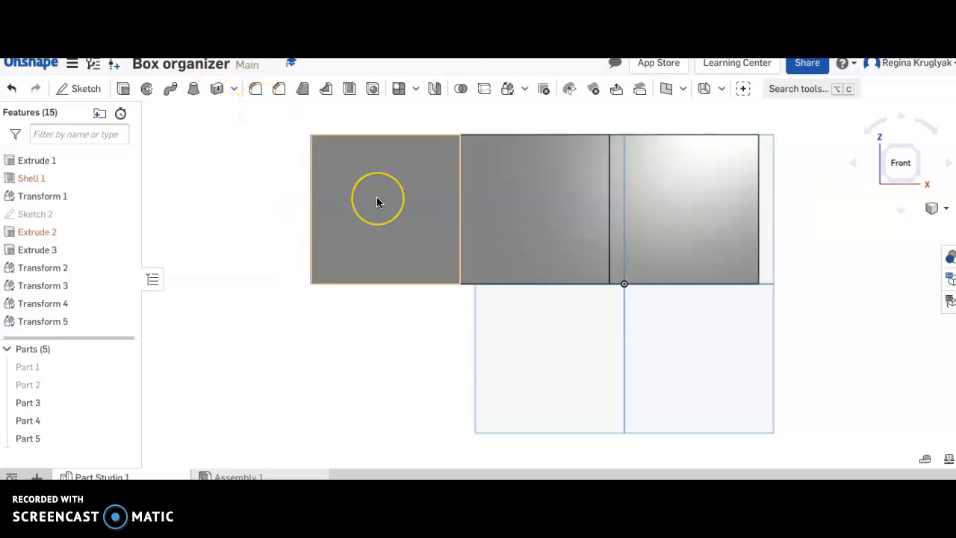
mouse_move(252, 383)
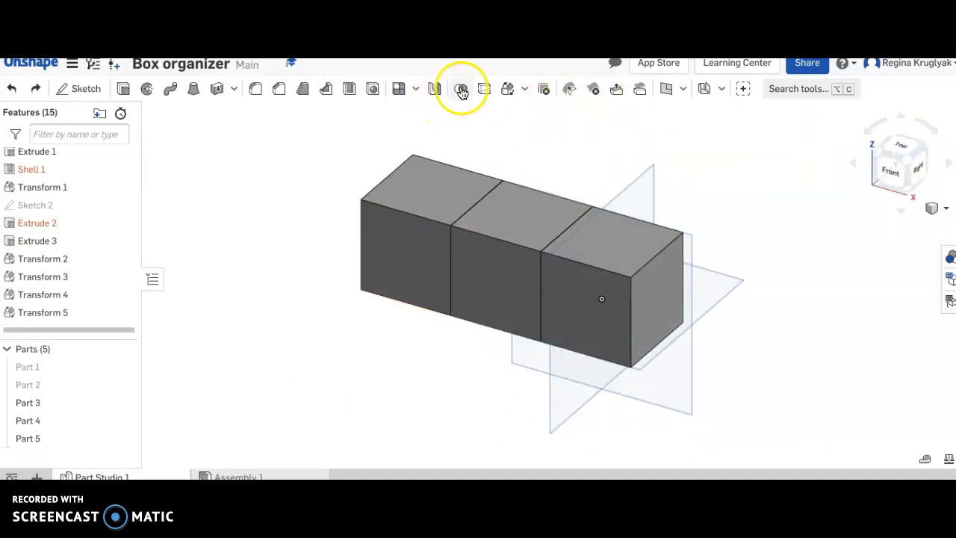
left_click(461, 88)
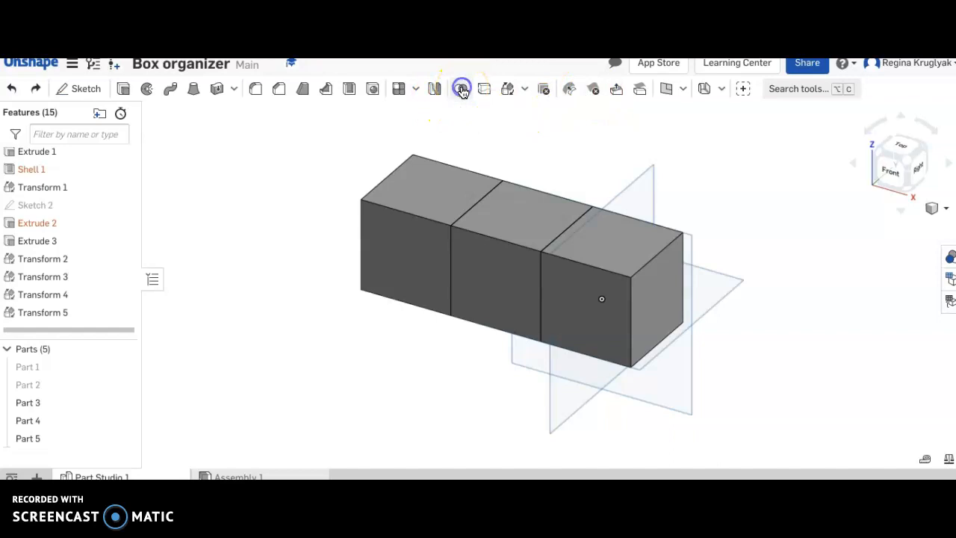
left_click(462, 89)
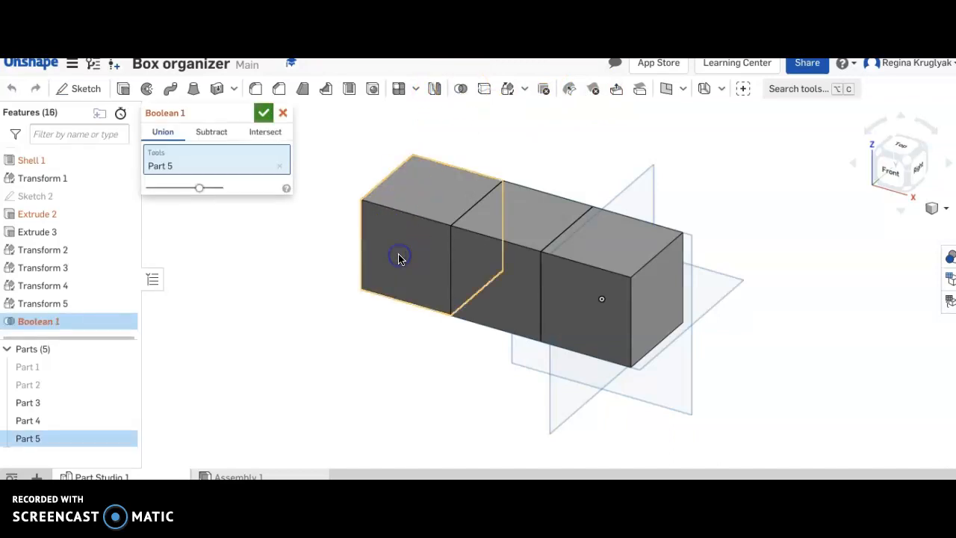
left_click(504, 280)
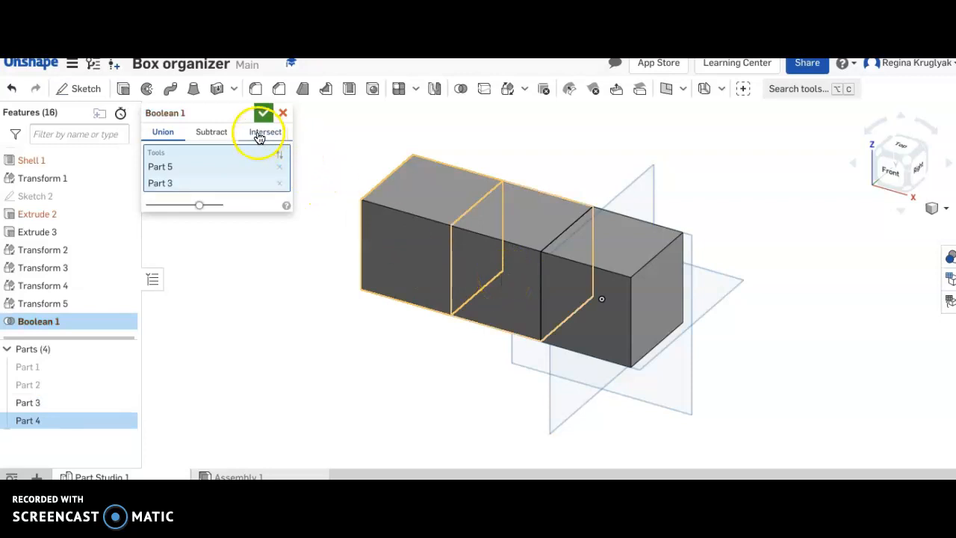
left_click(263, 113)
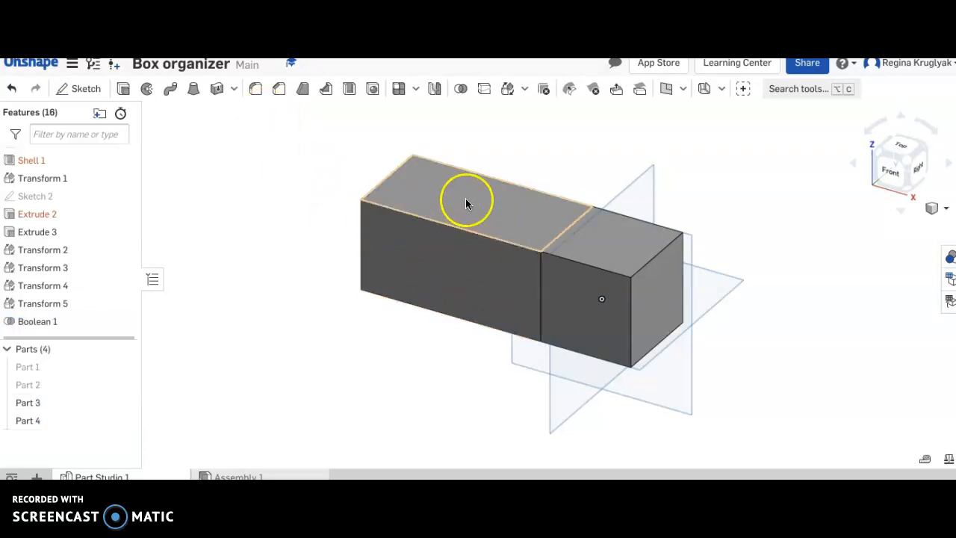
mouse_move(481, 284)
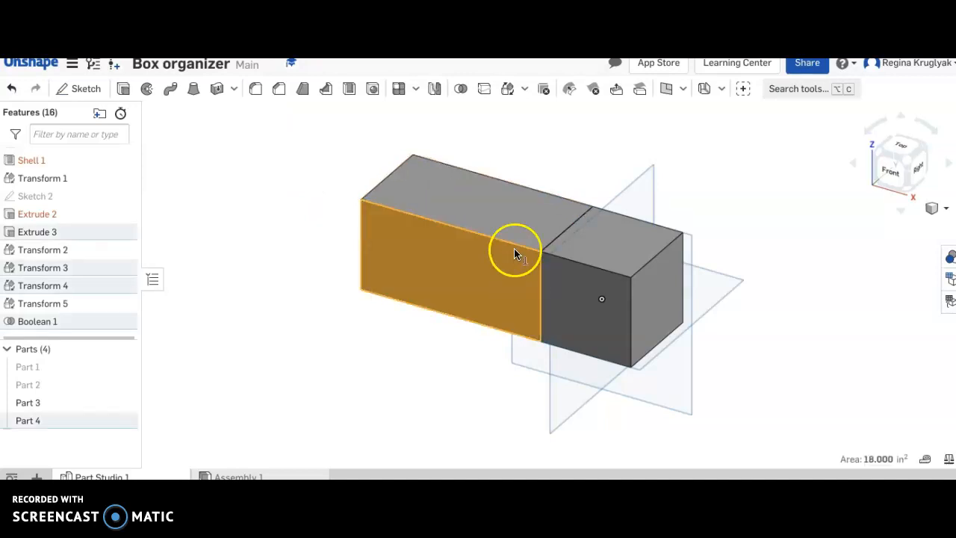
left_click(461, 88)
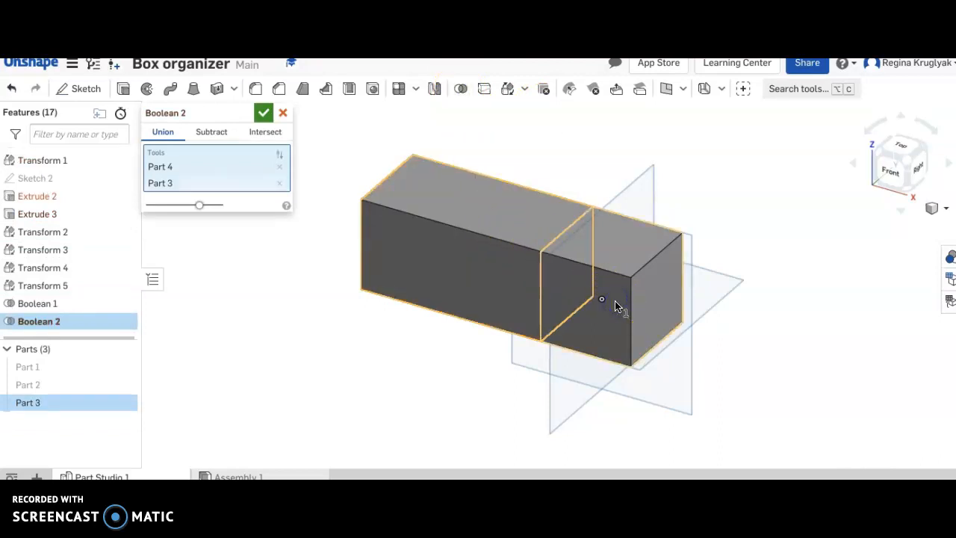
left_click(263, 113)
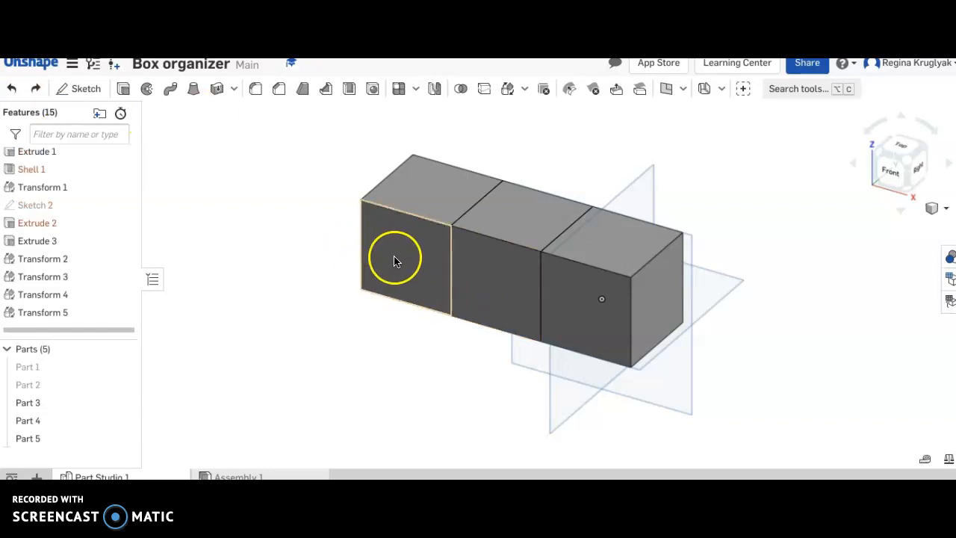
Sketch an inset corner rectangle on the left cube's front face
left_click(404, 254)
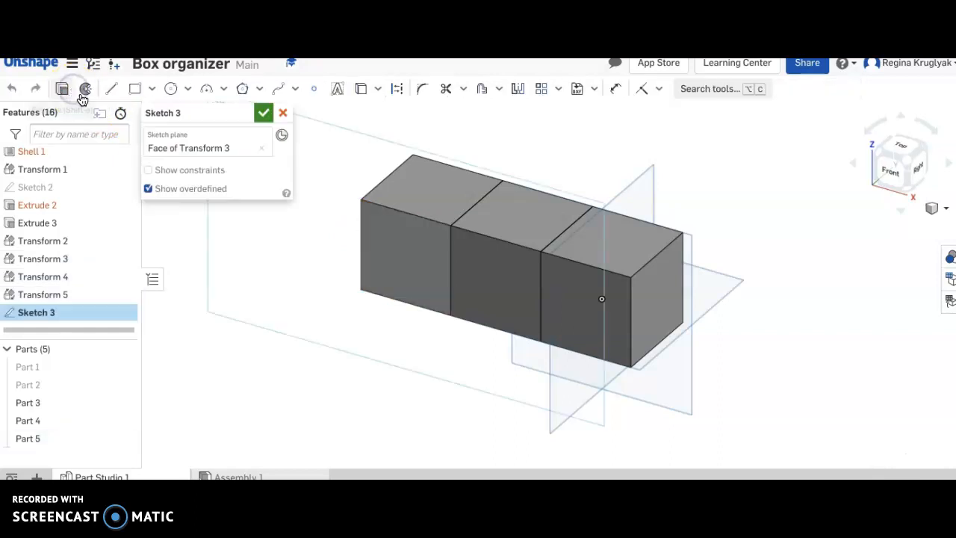
mouse_move(135, 89)
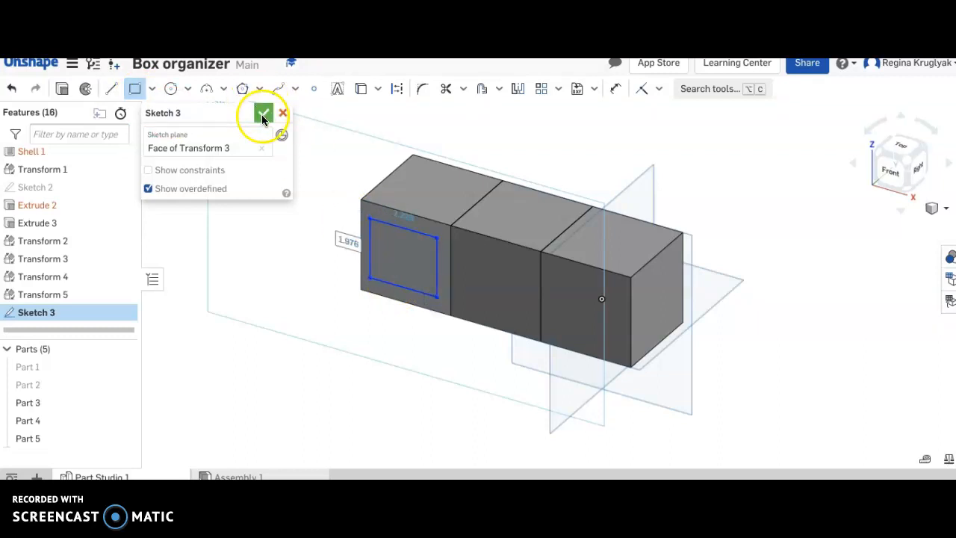
left_click(263, 113)
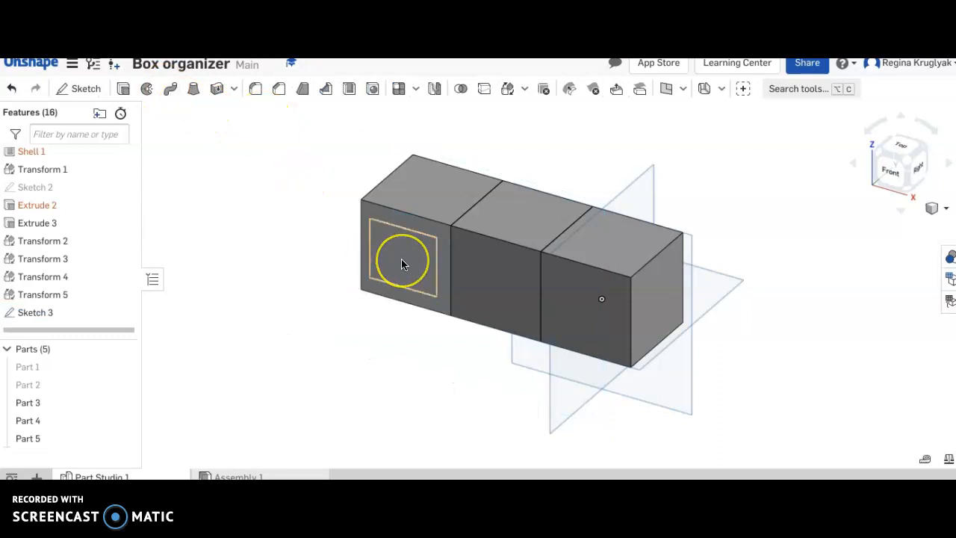
Extrude the Sketch 3 rectangle as an added block, then Boolean-union Part 5 with Part 3
left_click(123, 88)
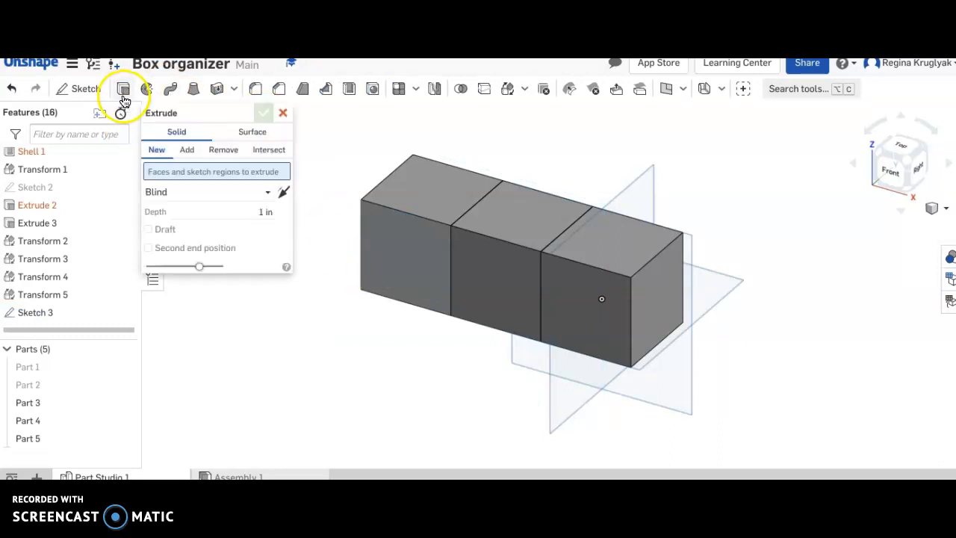
left_click(124, 88)
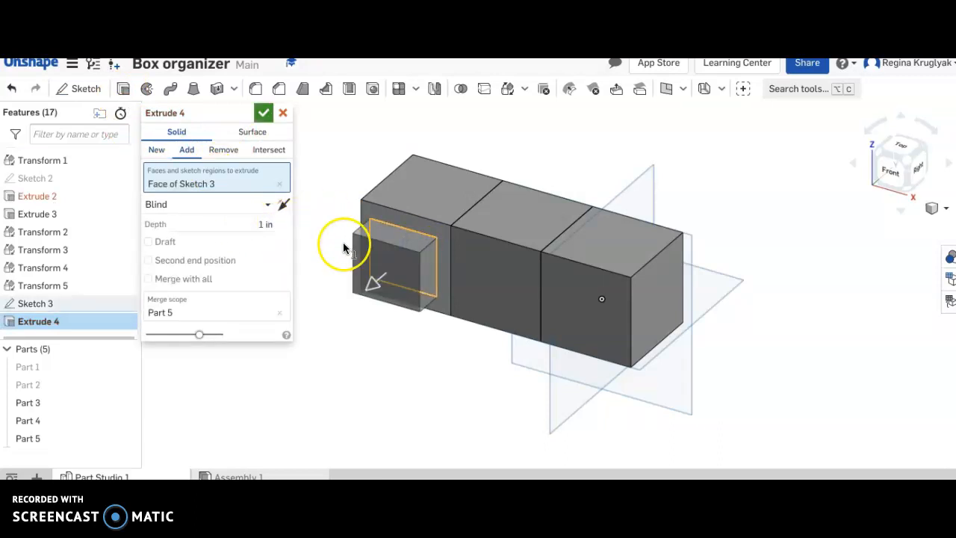
left_click(263, 112)
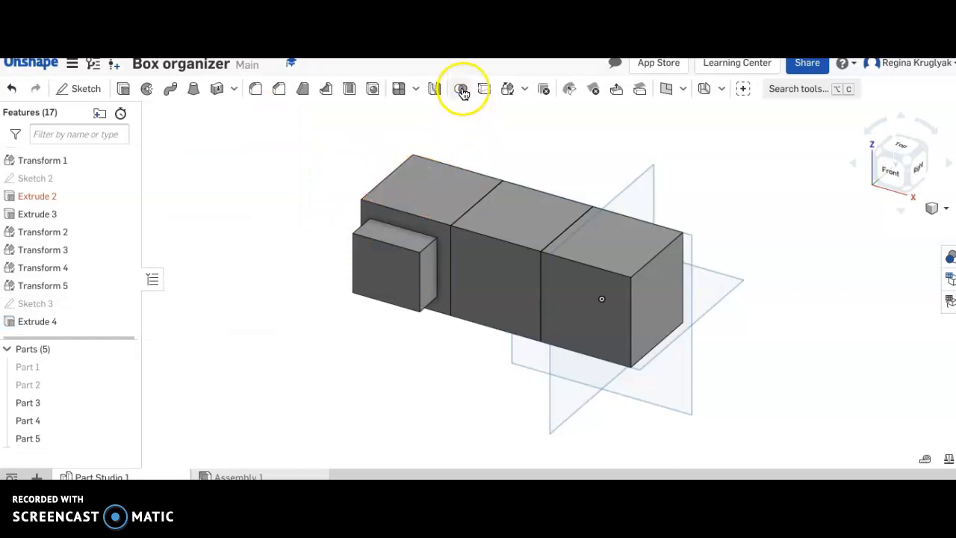
left_click(462, 88)
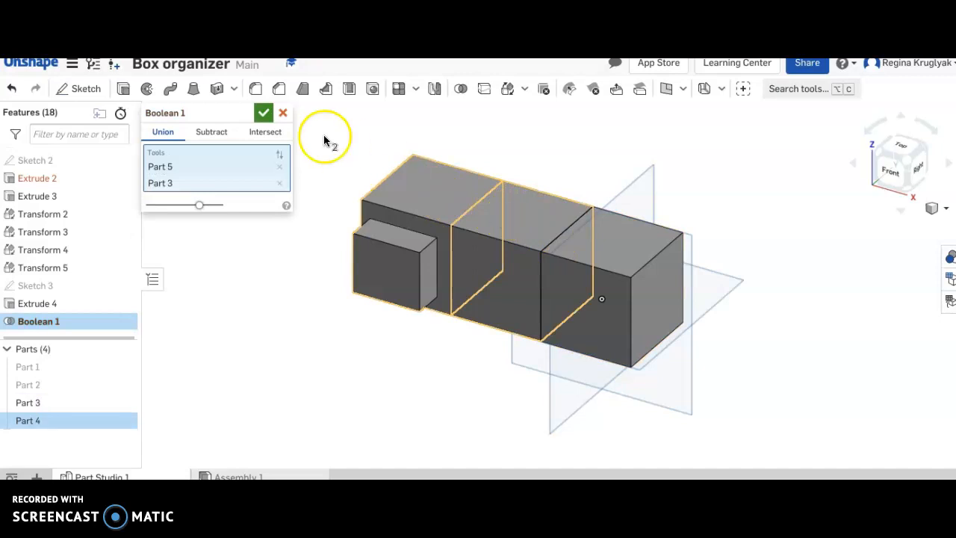
left_click(263, 112)
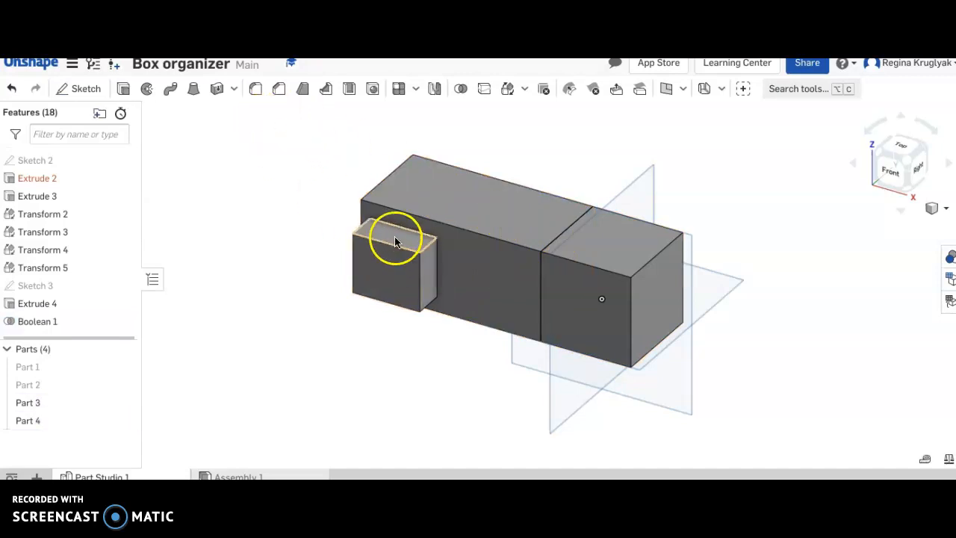